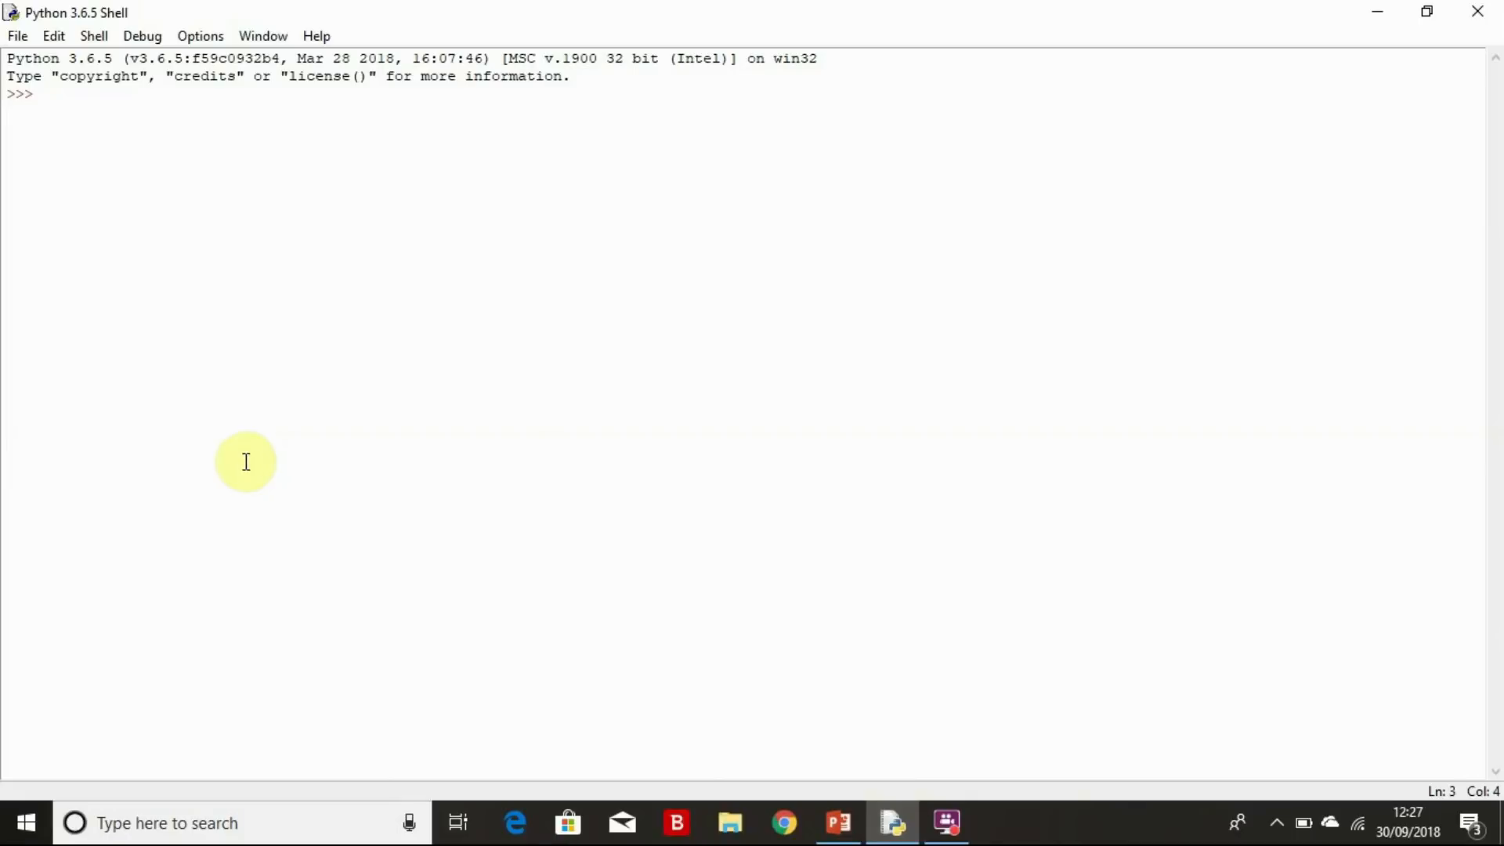
mouse_move(182, 198)
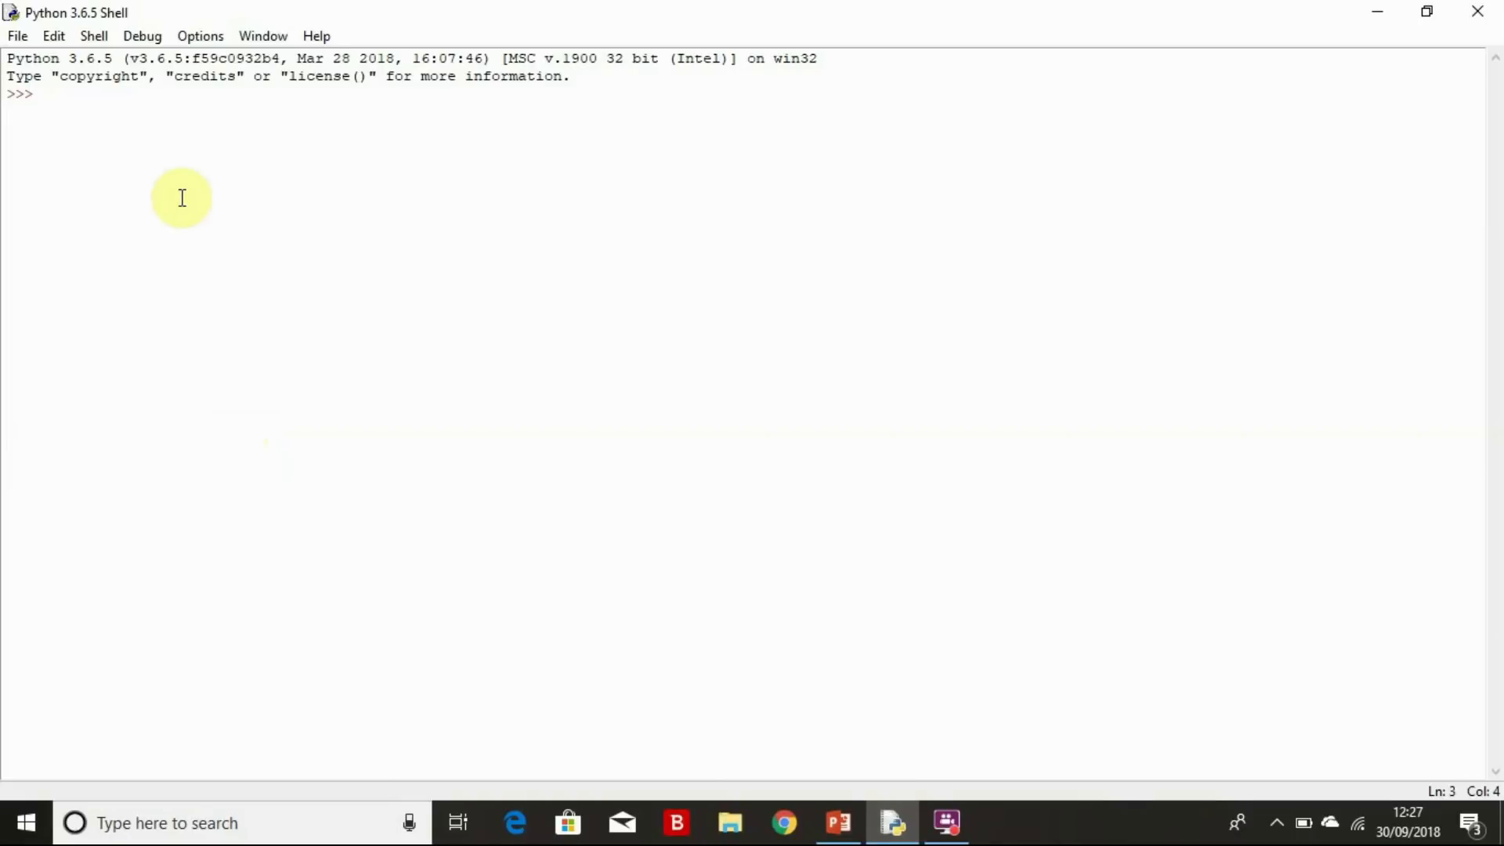
Bring up the shell's File menu to start a new script.
left_click(15, 36)
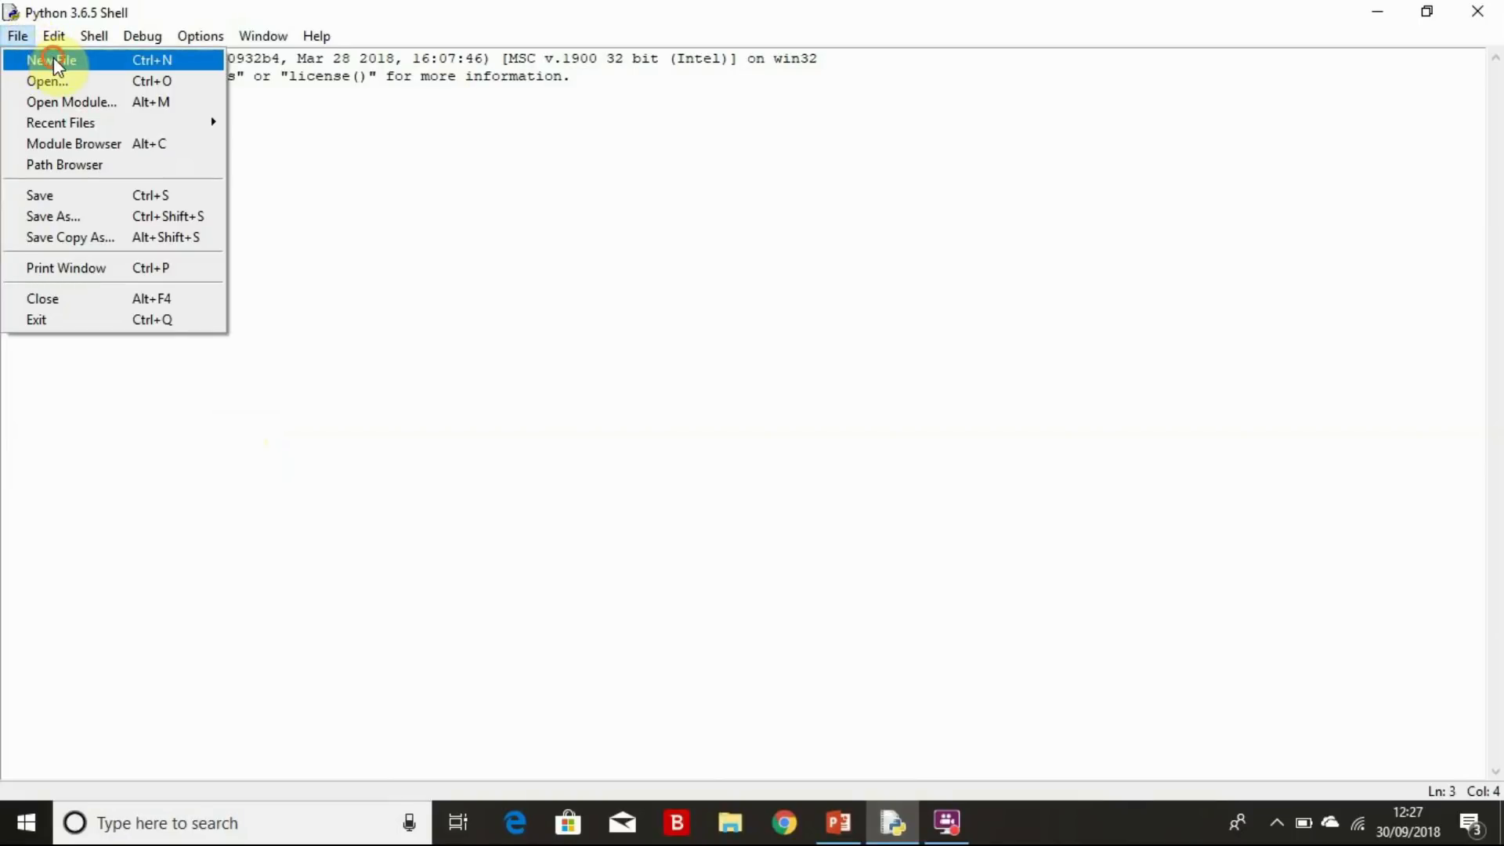
Start a blank script with the line name=input("What is your name?").
left_click(50, 59)
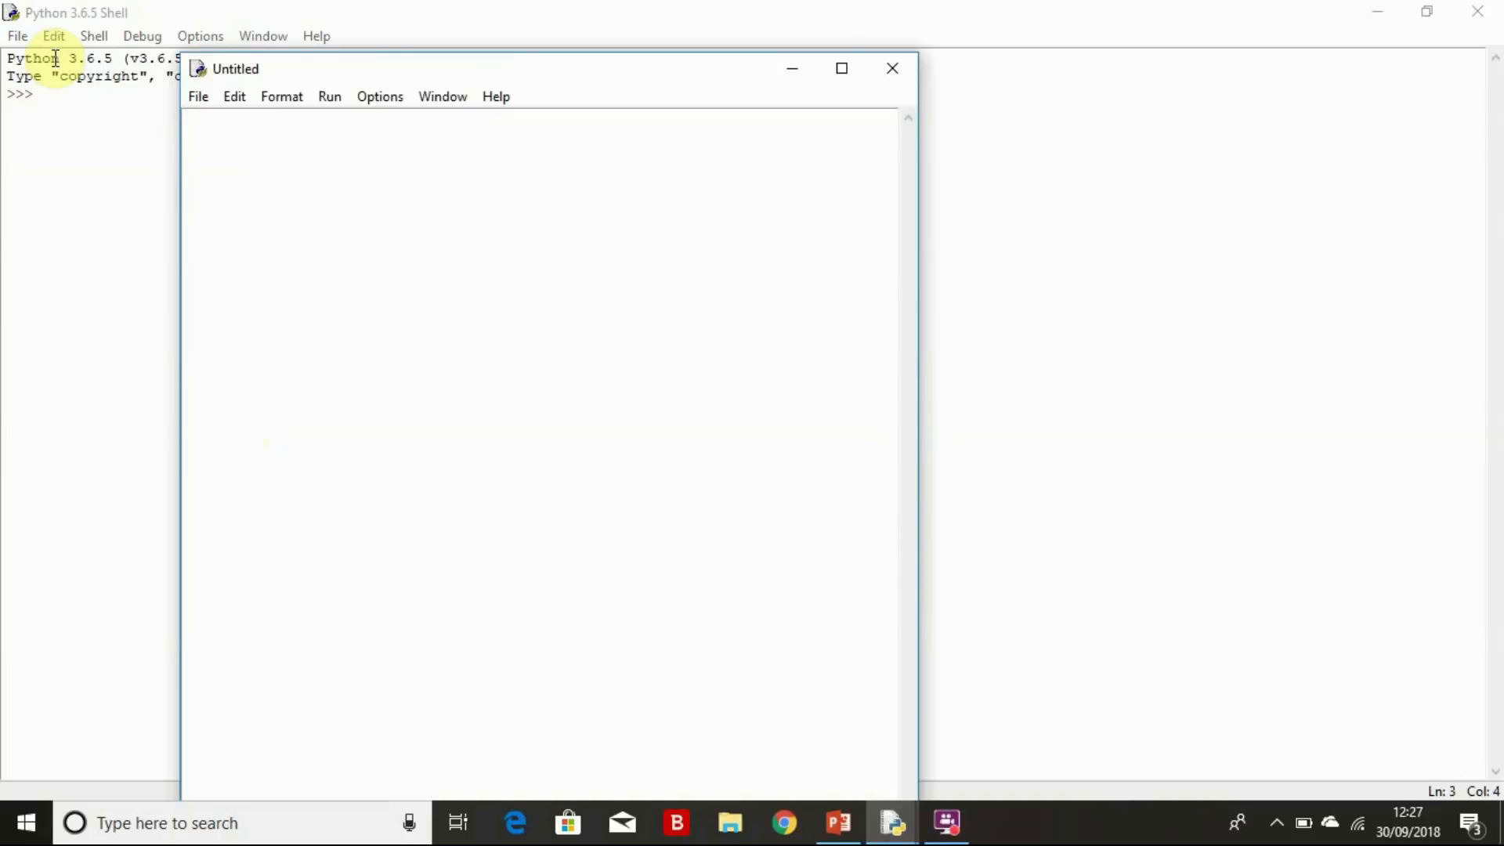
mouse_move(209, 132)
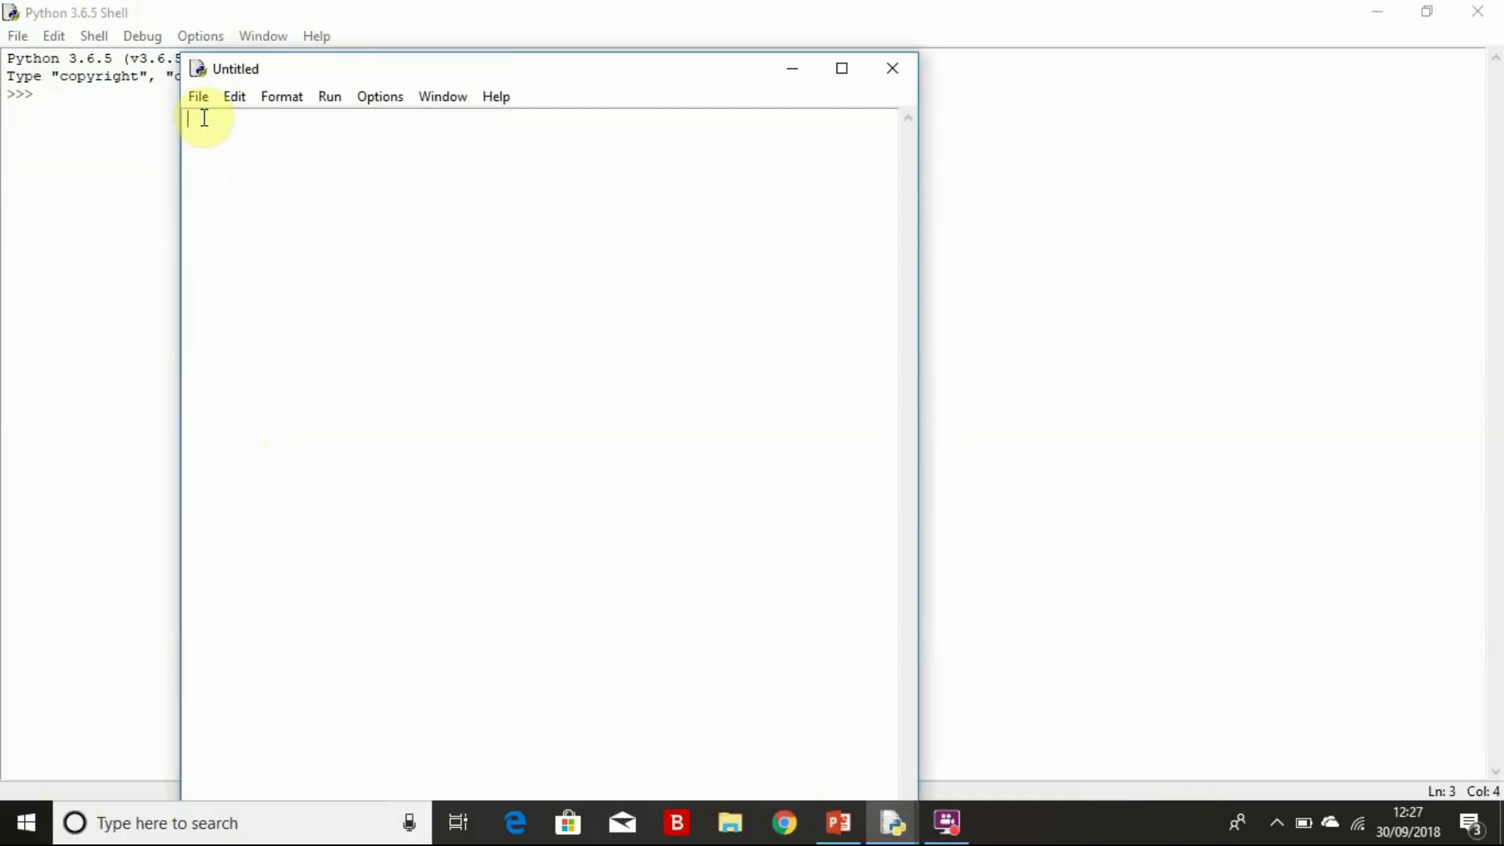
type("name")
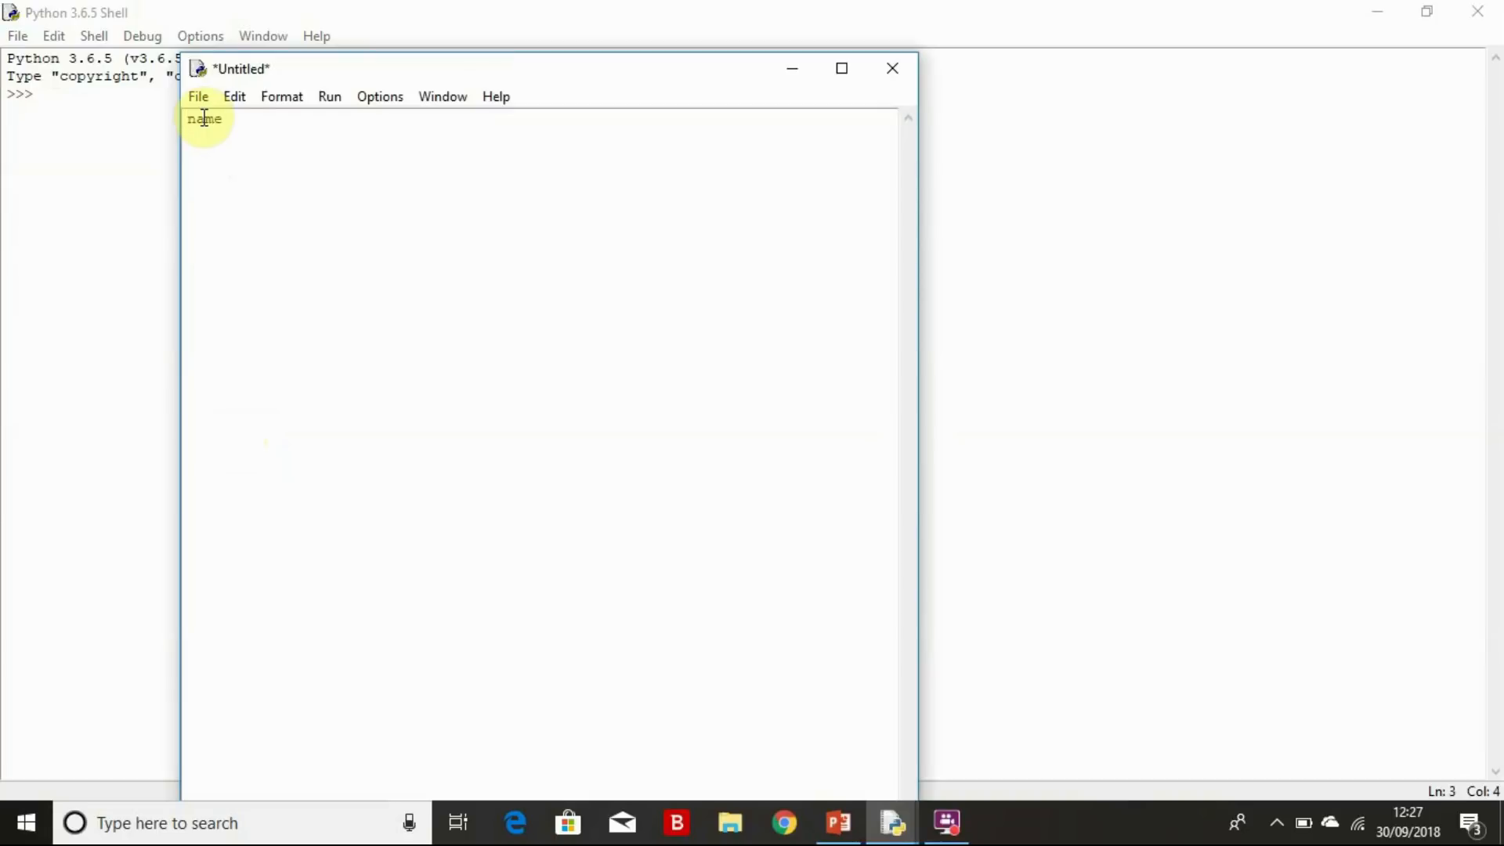
type("=in")
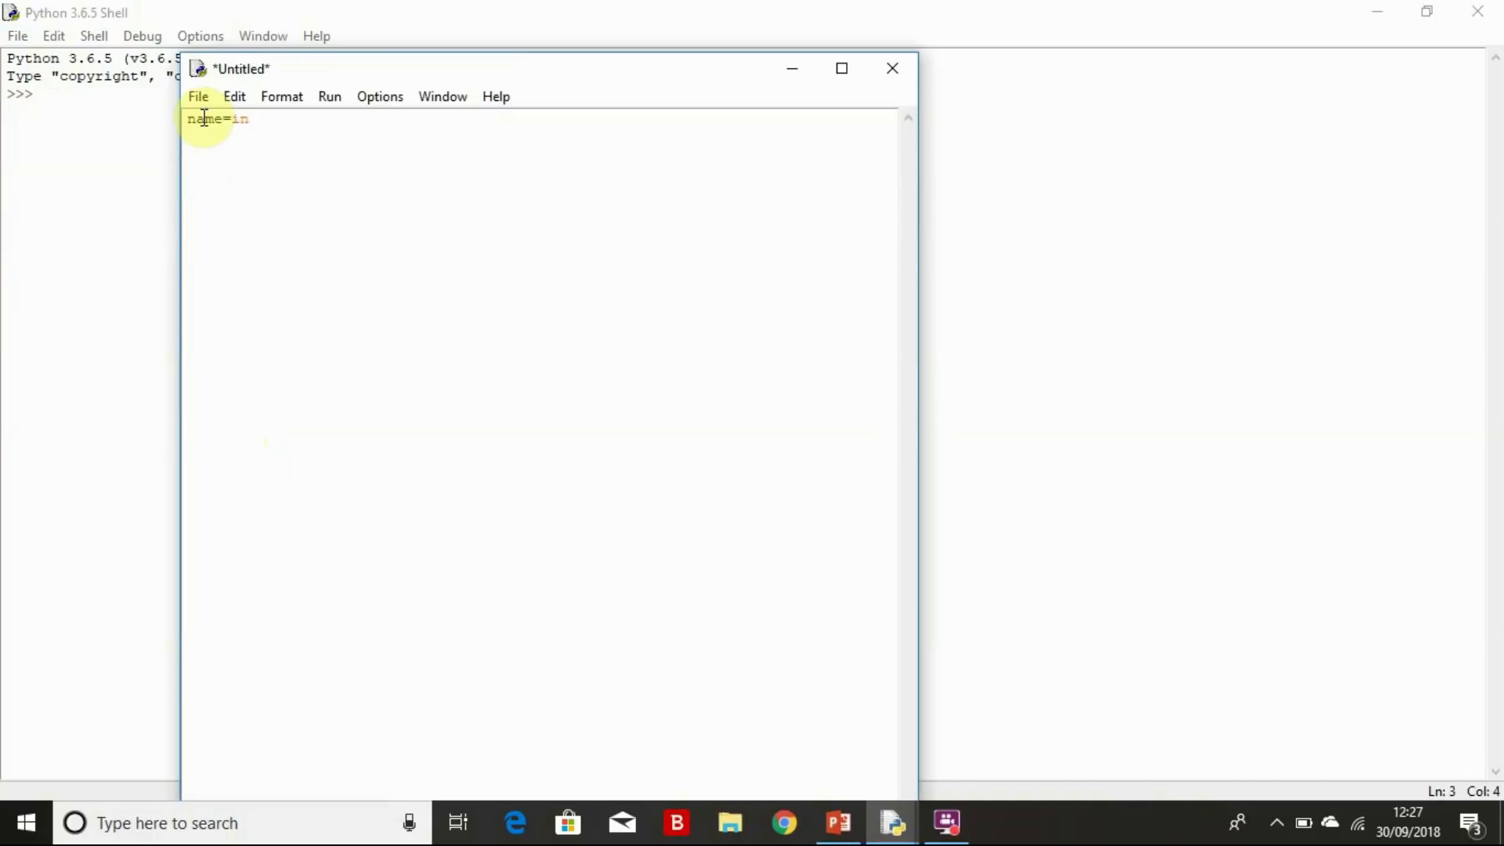
type("put (")
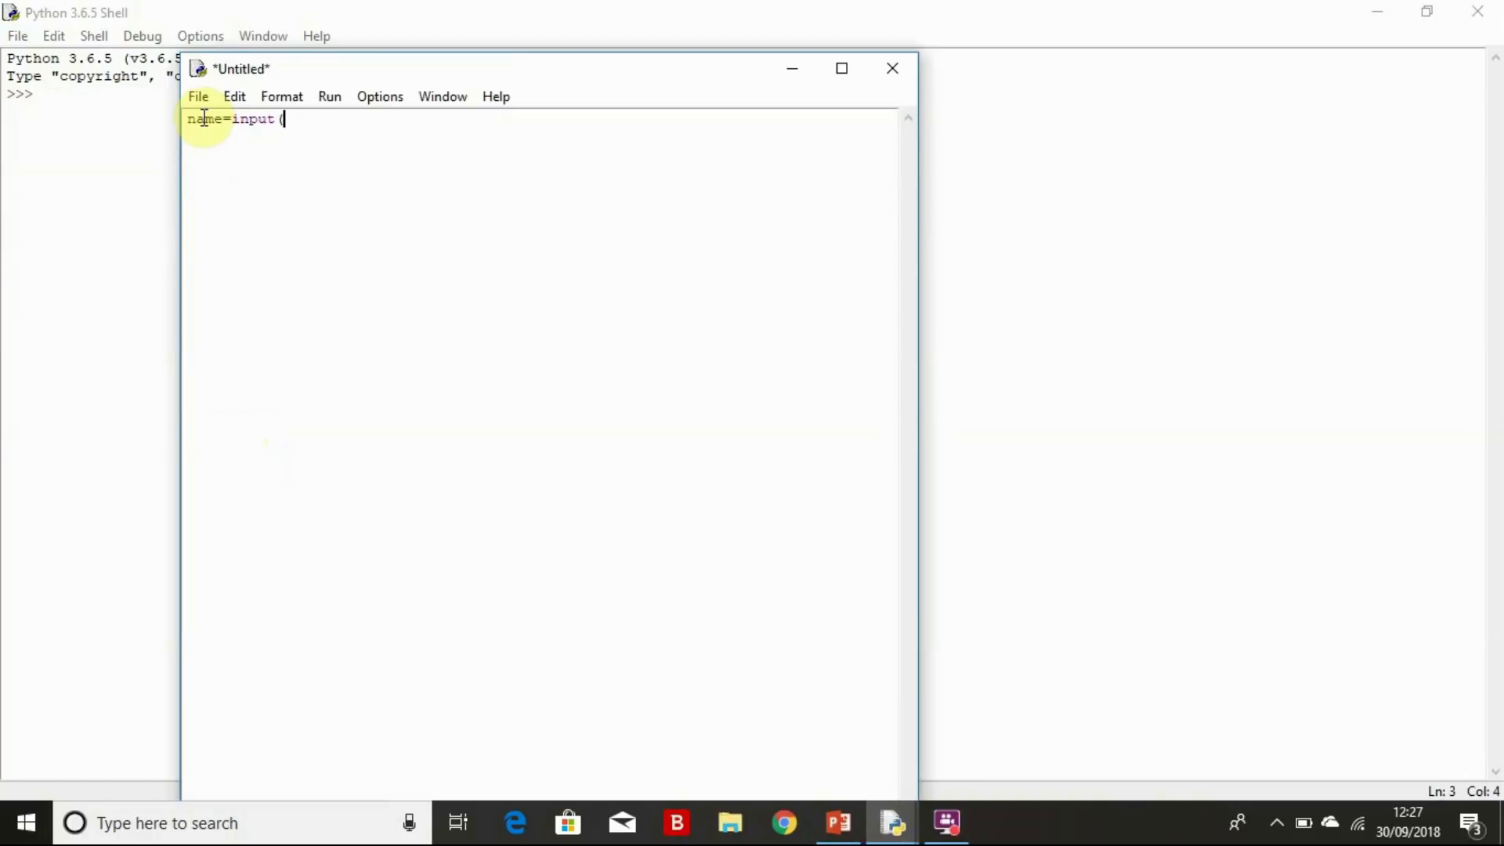
type("\"What")
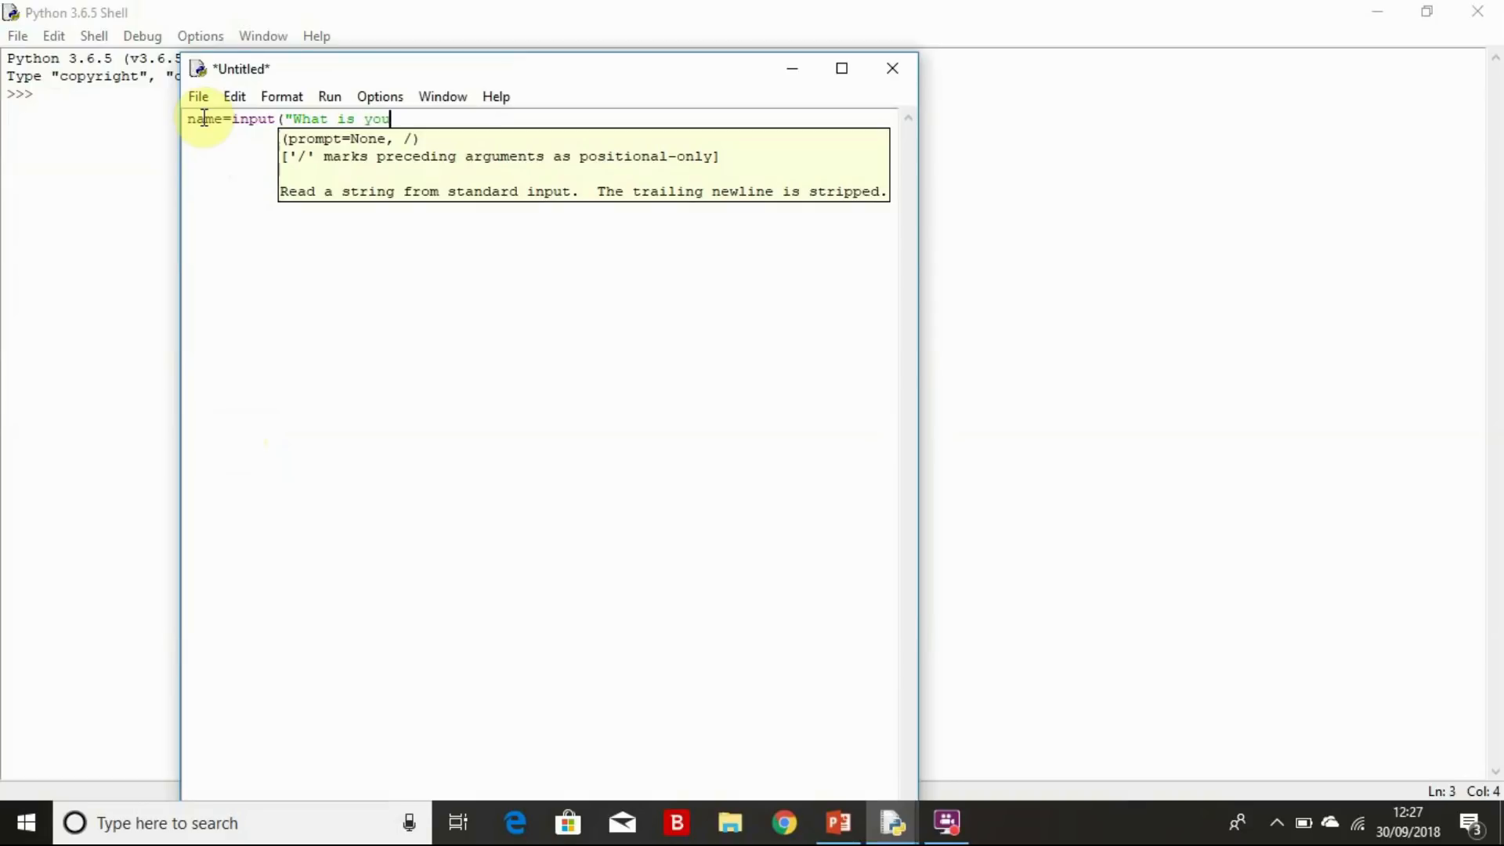
type("r name")
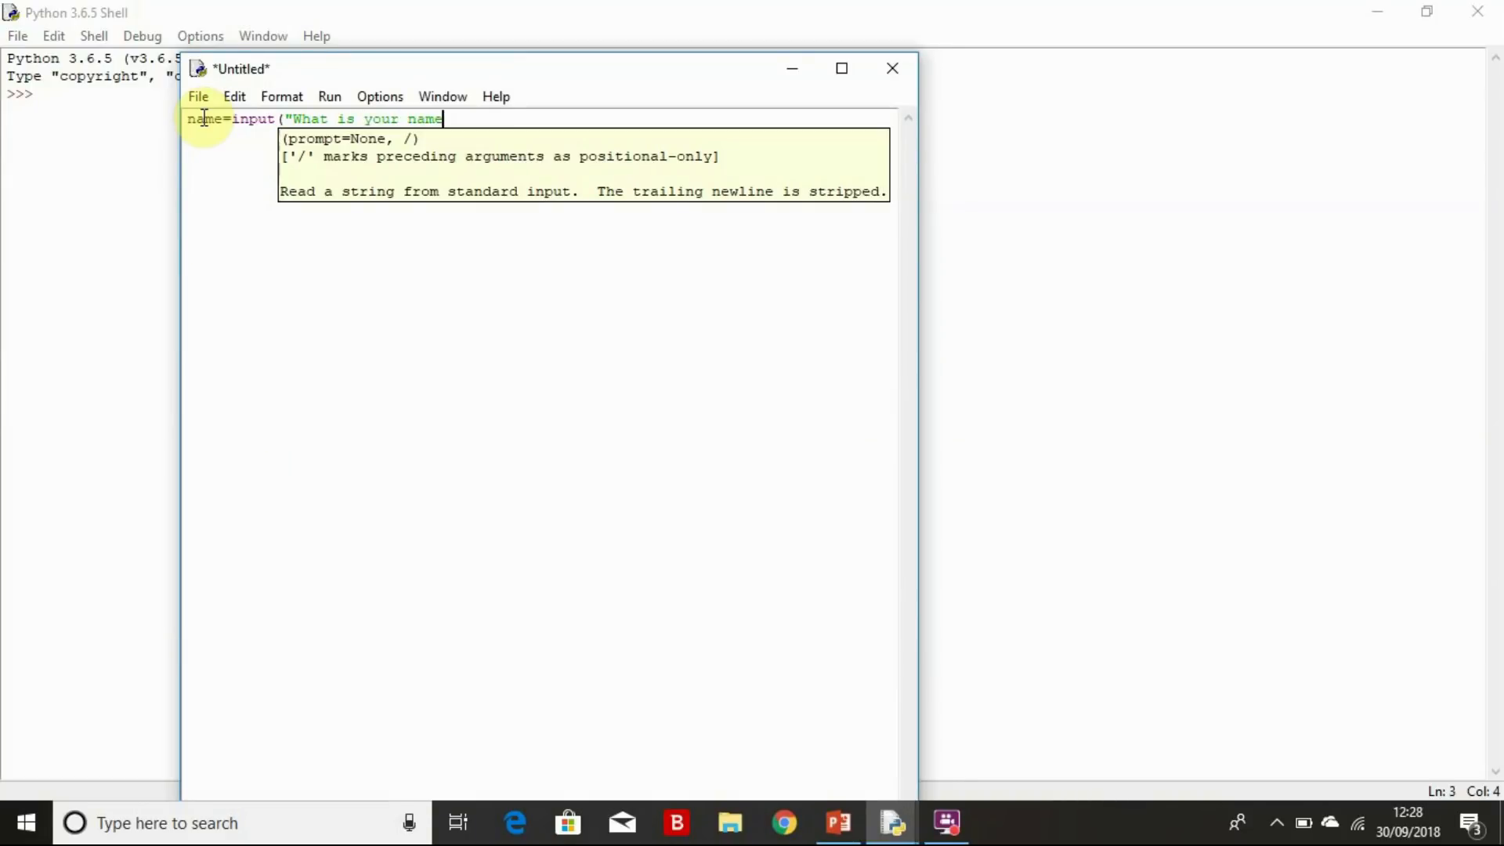
type("?\")")
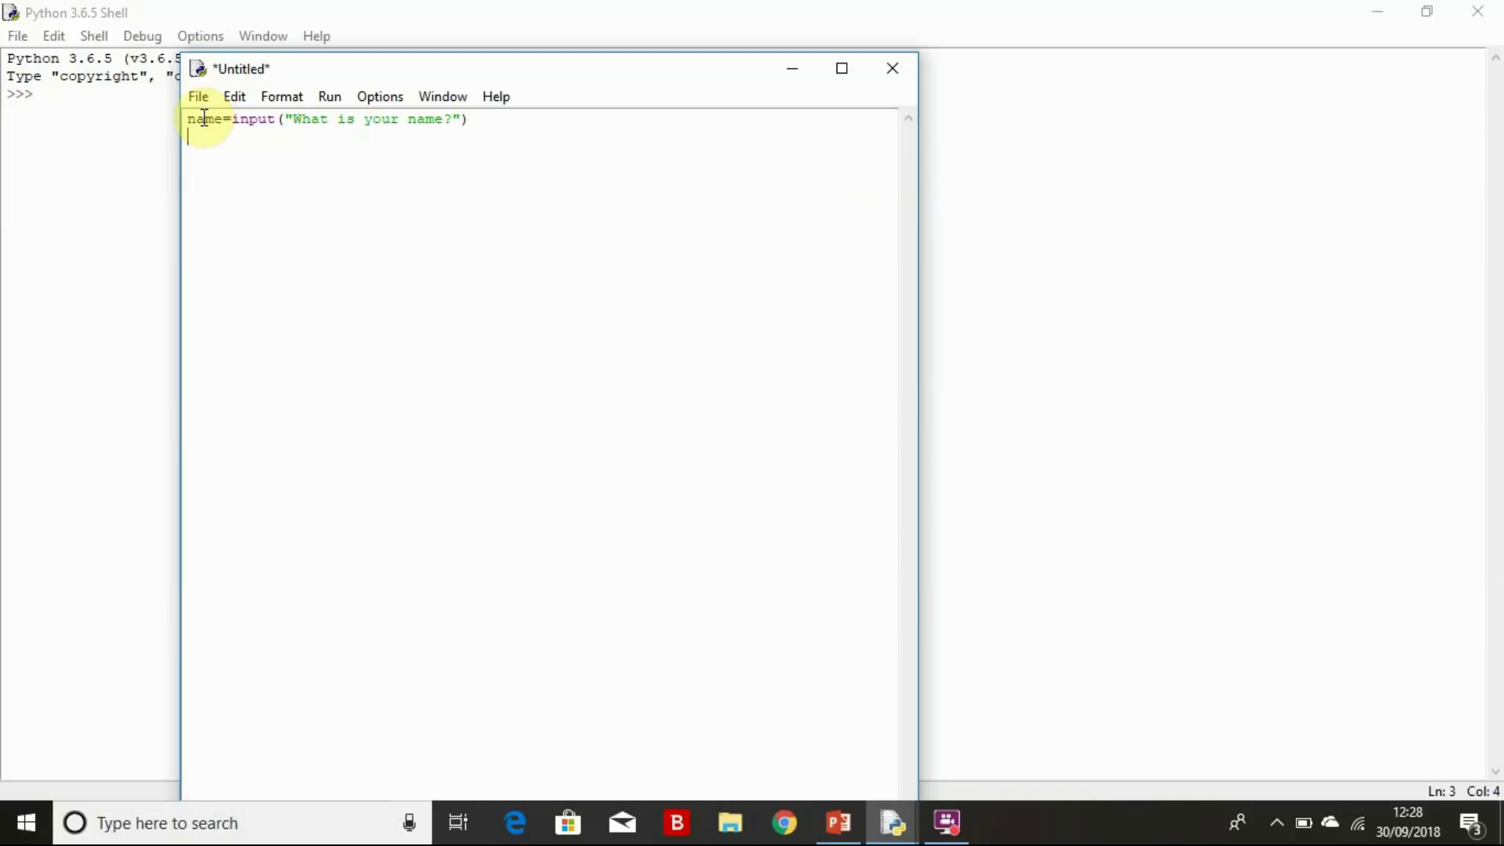
Add the line print("Hi",name,"I'm pleased to meet you.").
type("print(")
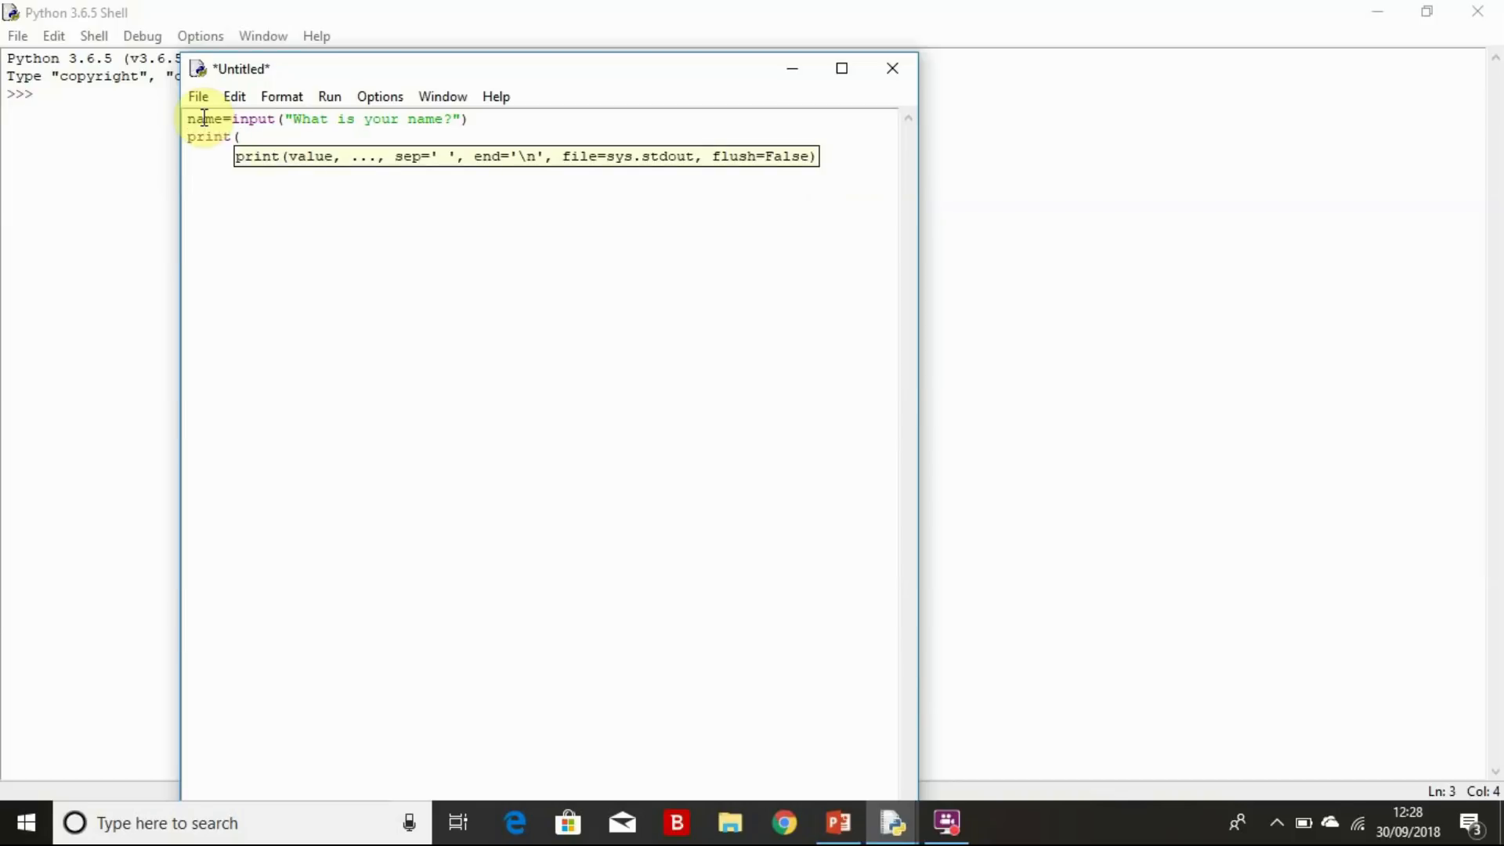
type("\"Hi")
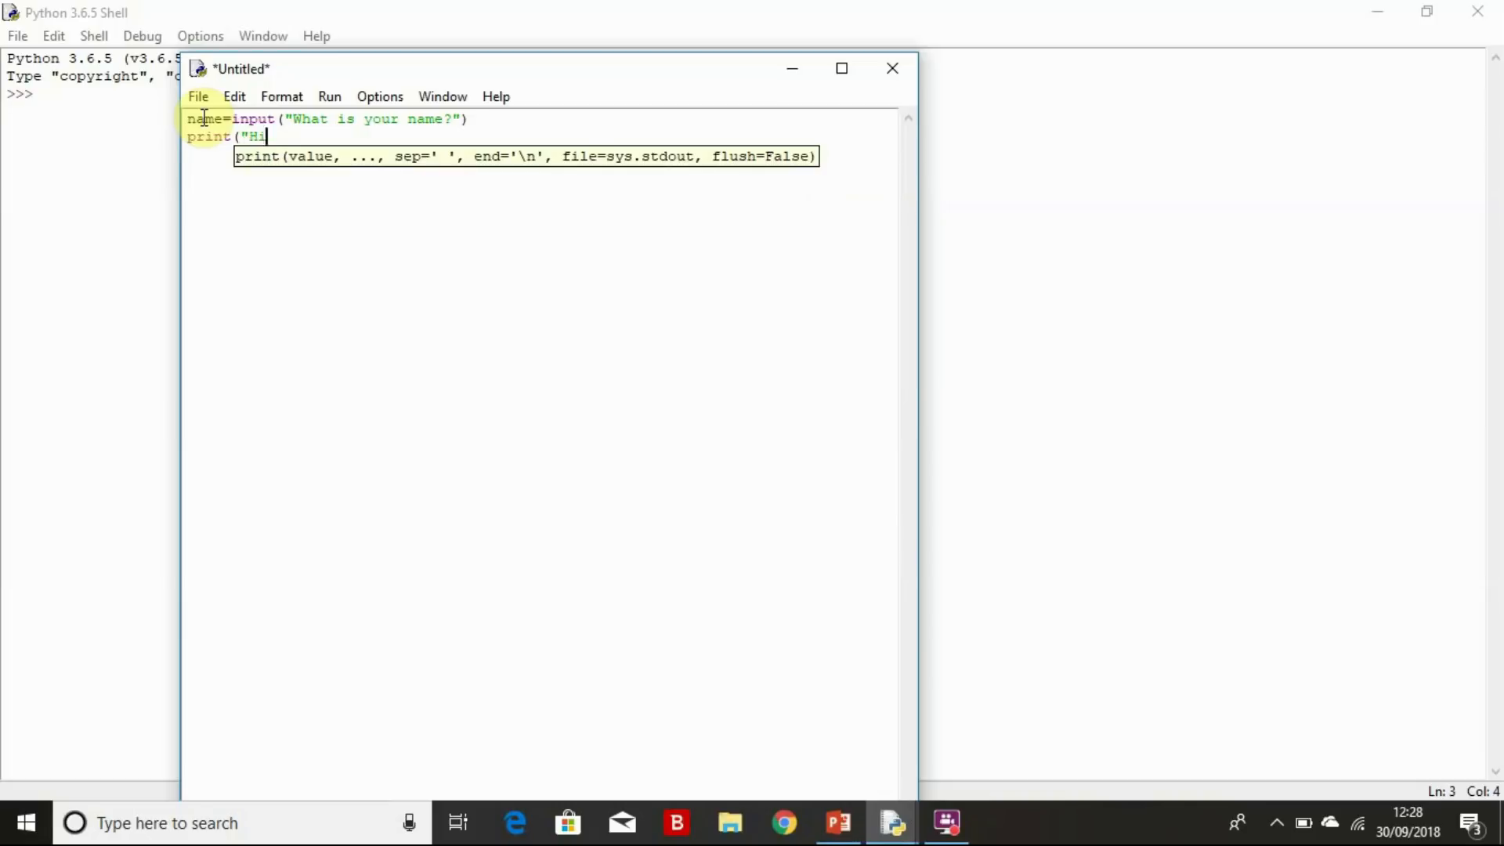
type("\",name")
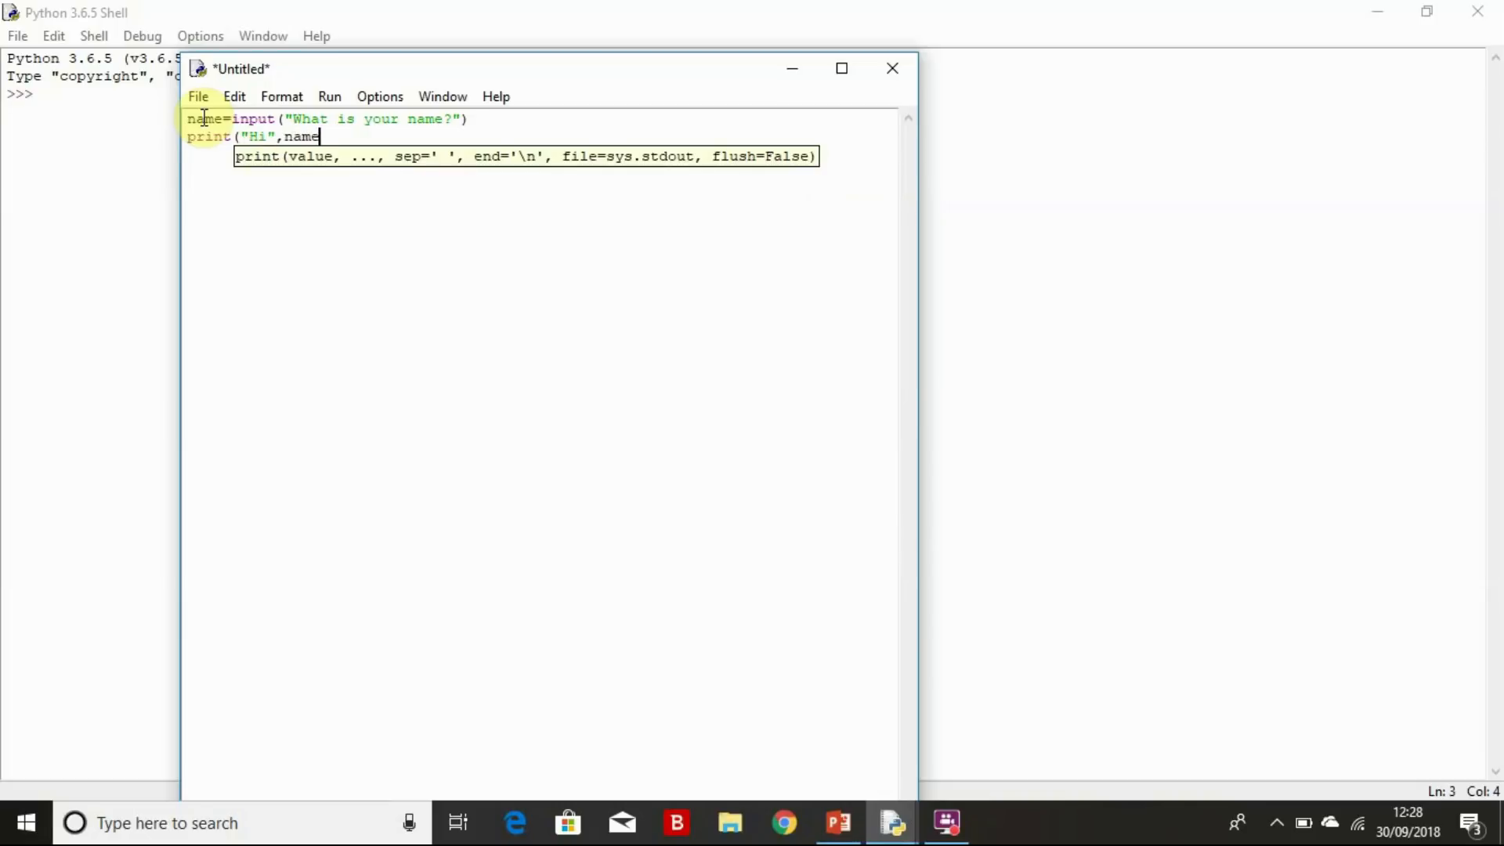
type(",\"")
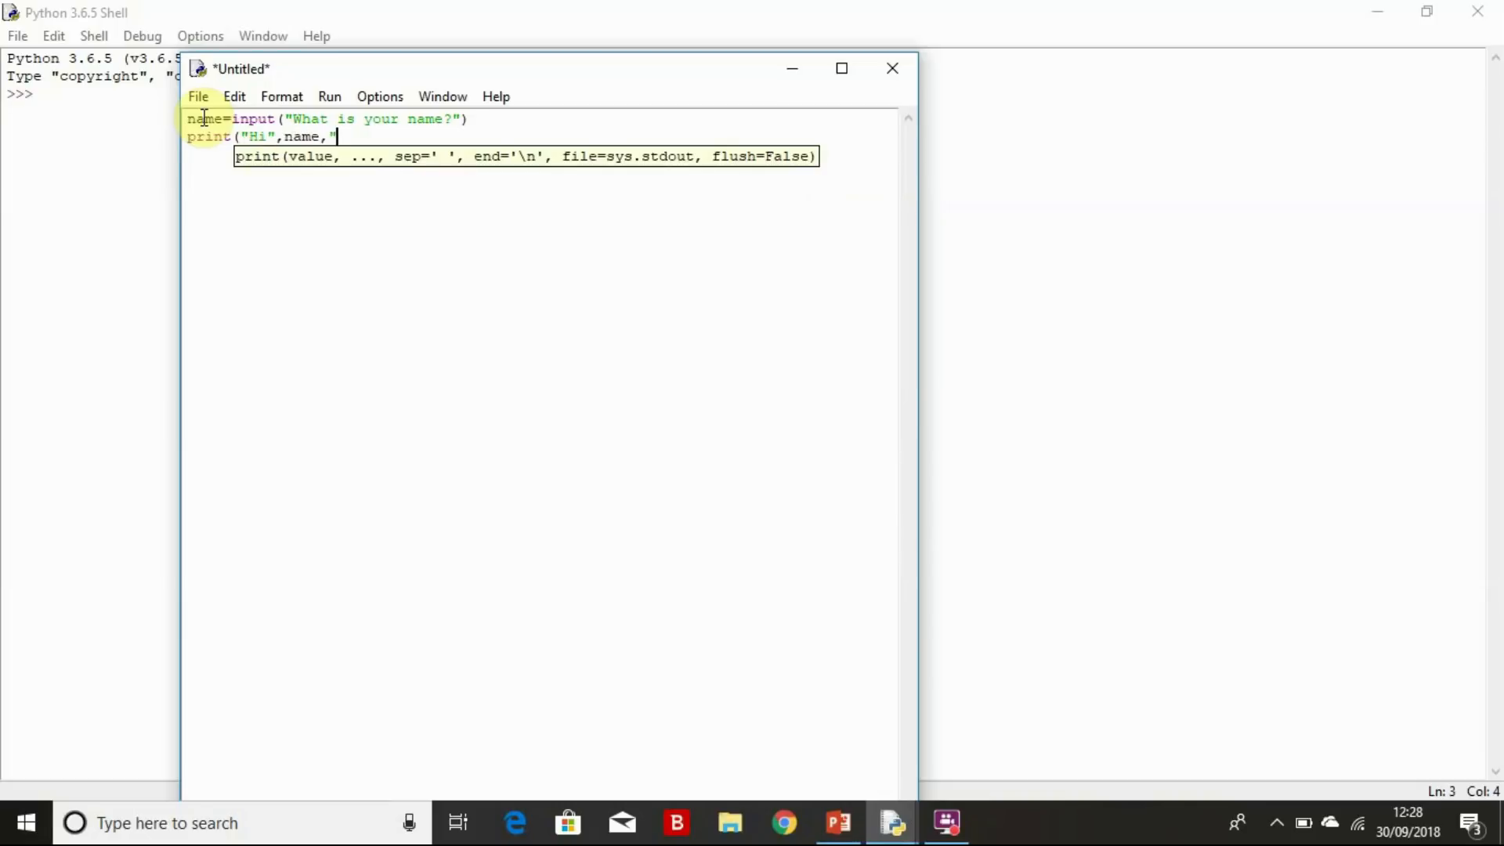
type("I")
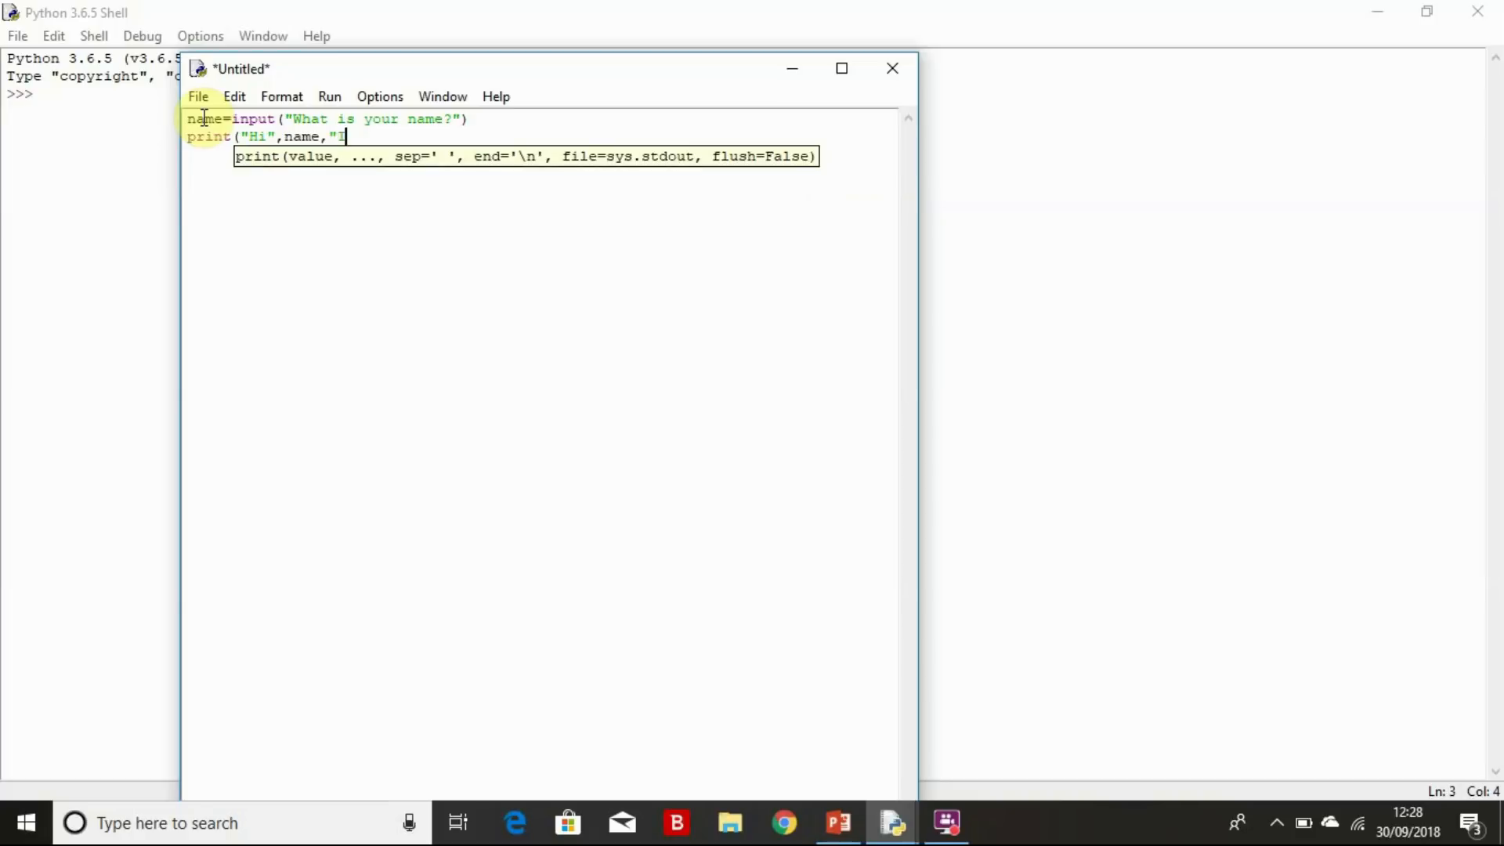
type("'m pl")
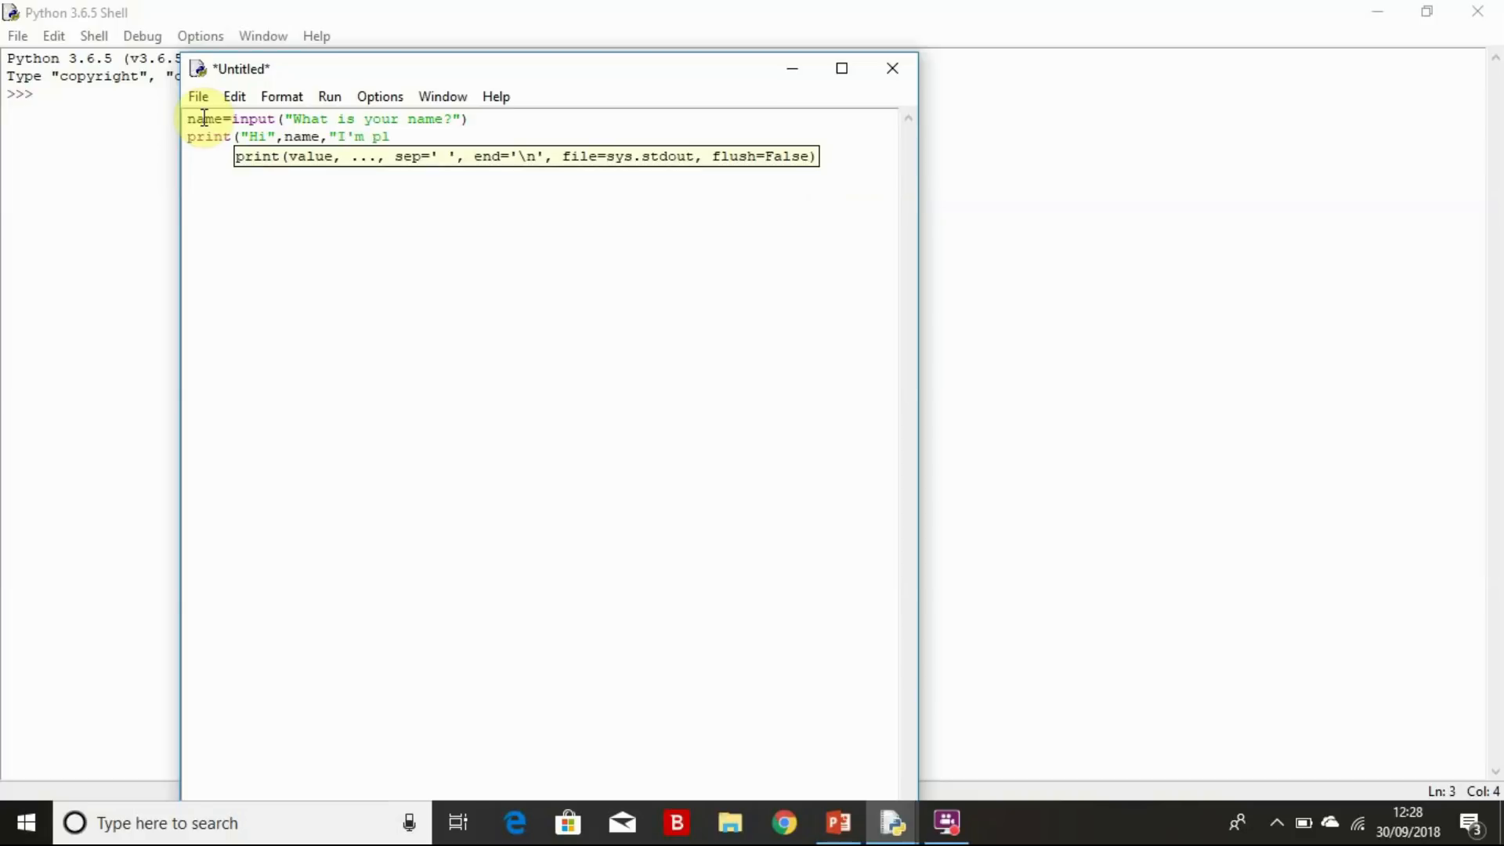
type("eased to")
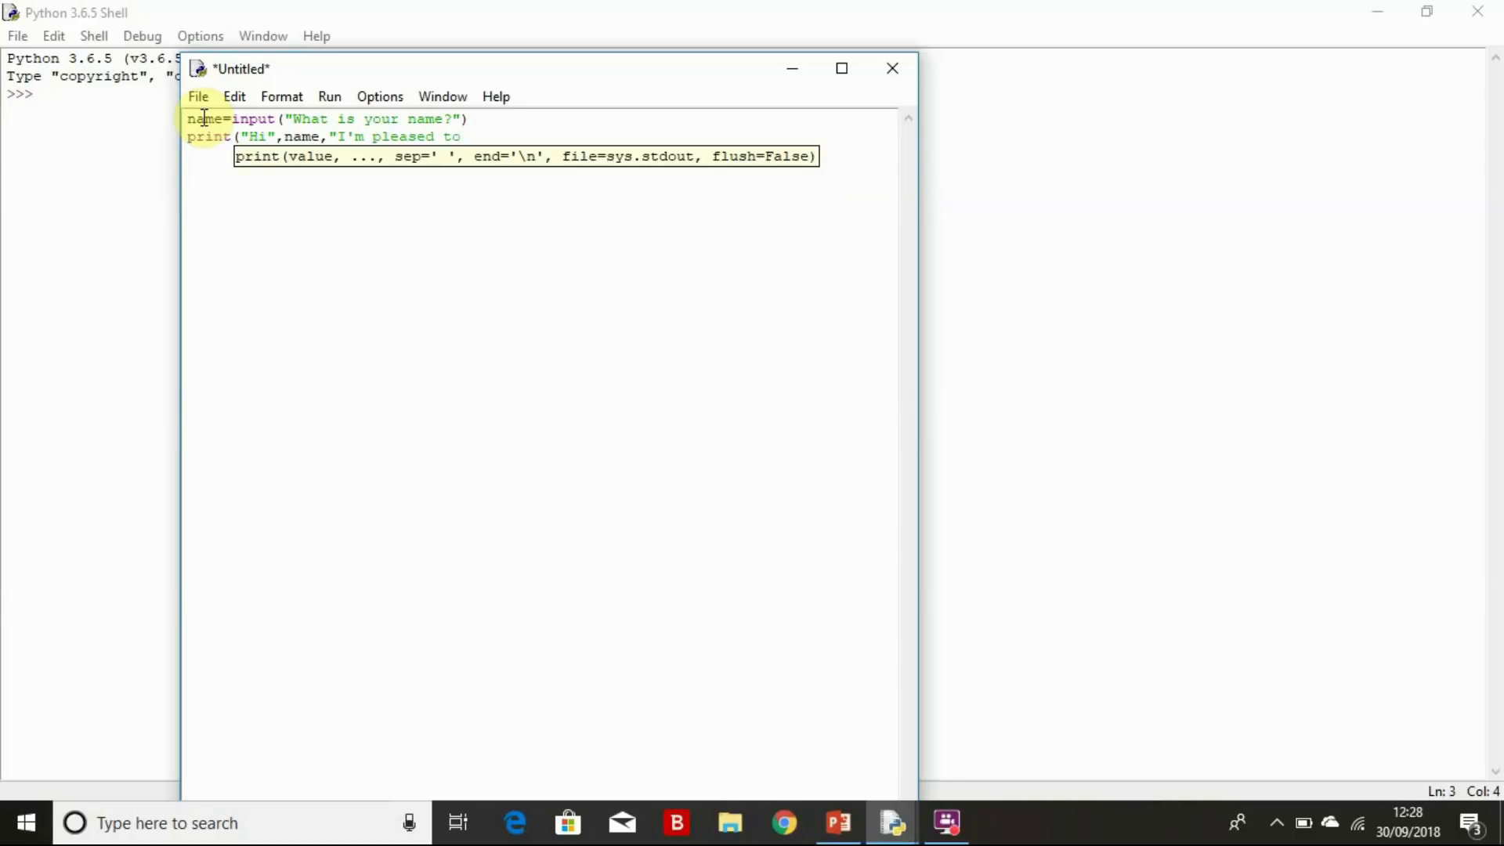
type("meet you.")
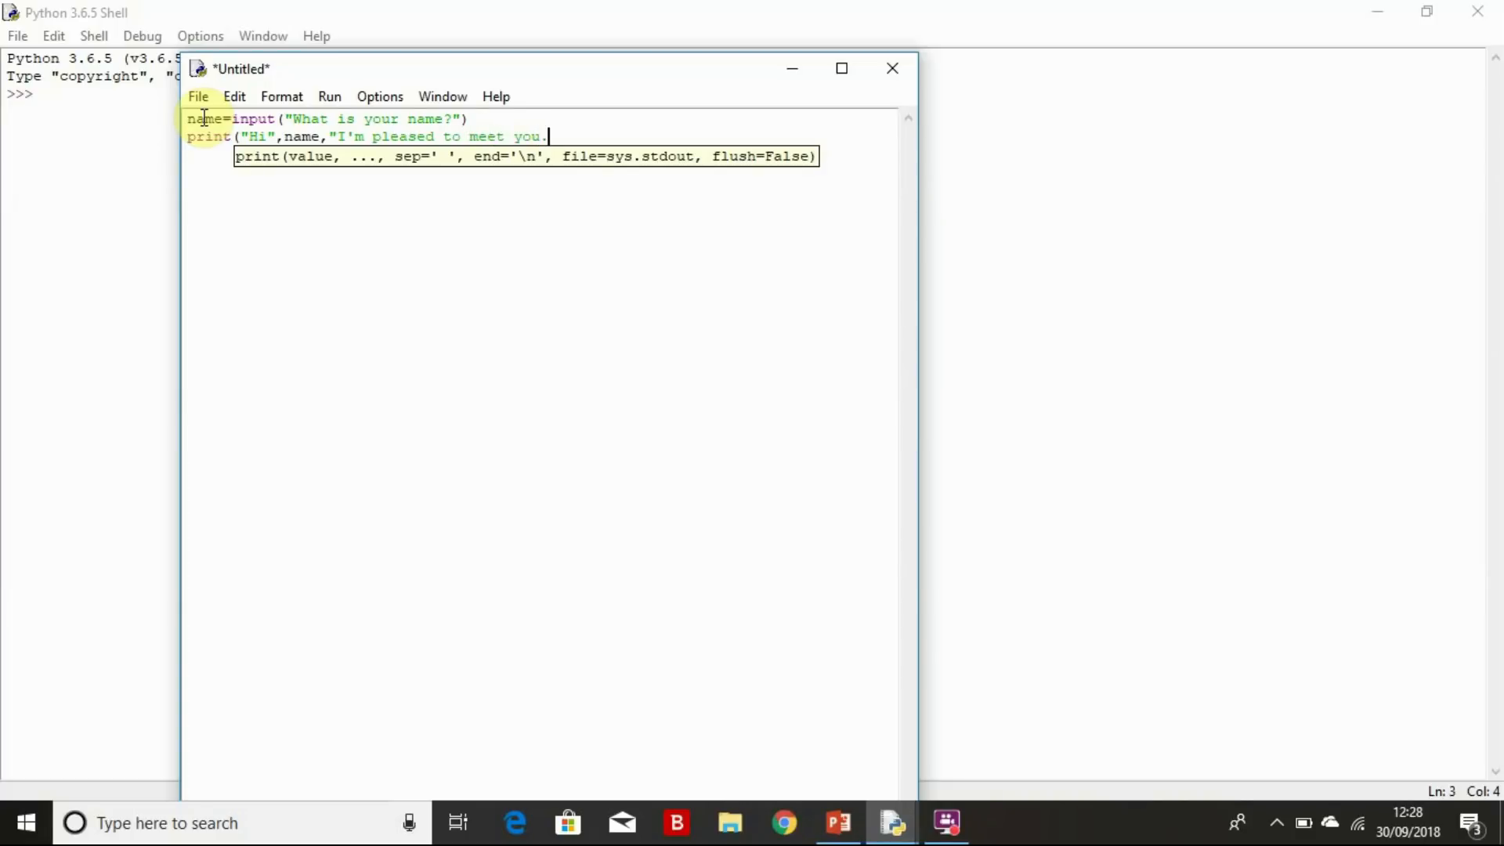
type("\")")
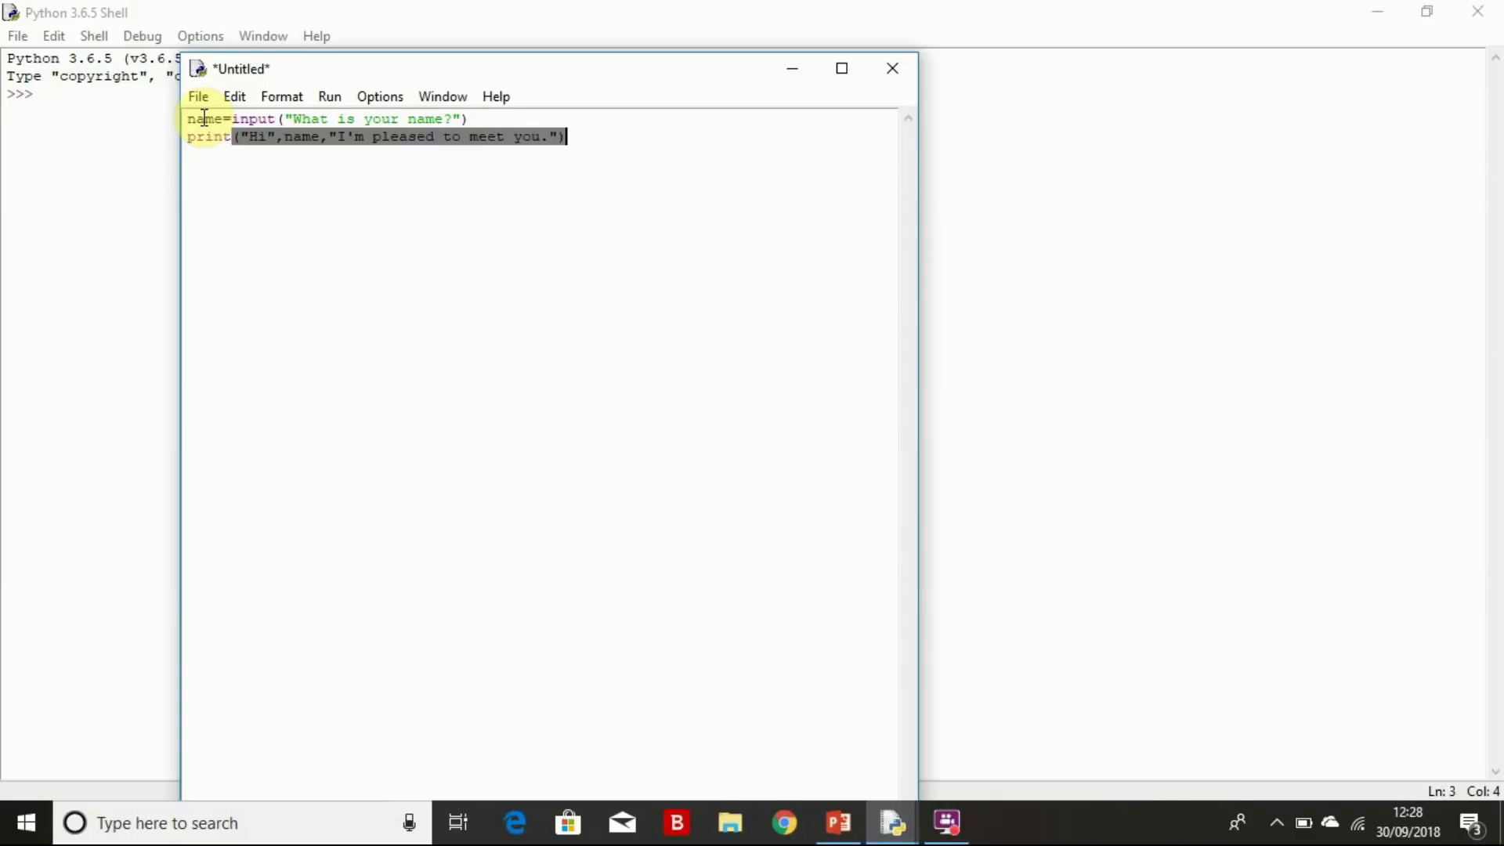
Save the script as name variable.py on the Desktop and run it.
left_click(566, 136)
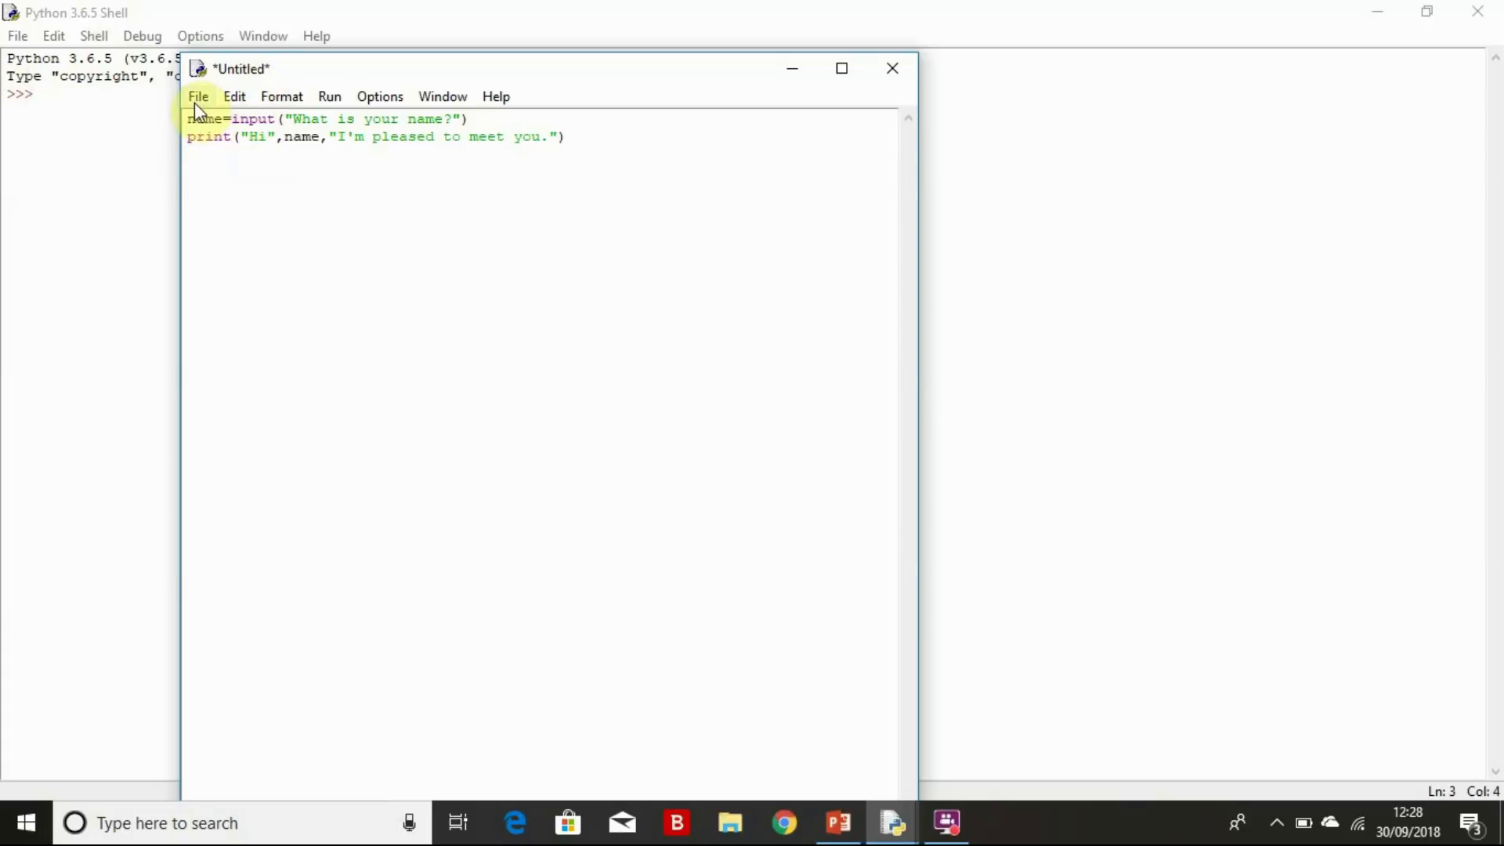
left_click(198, 96)
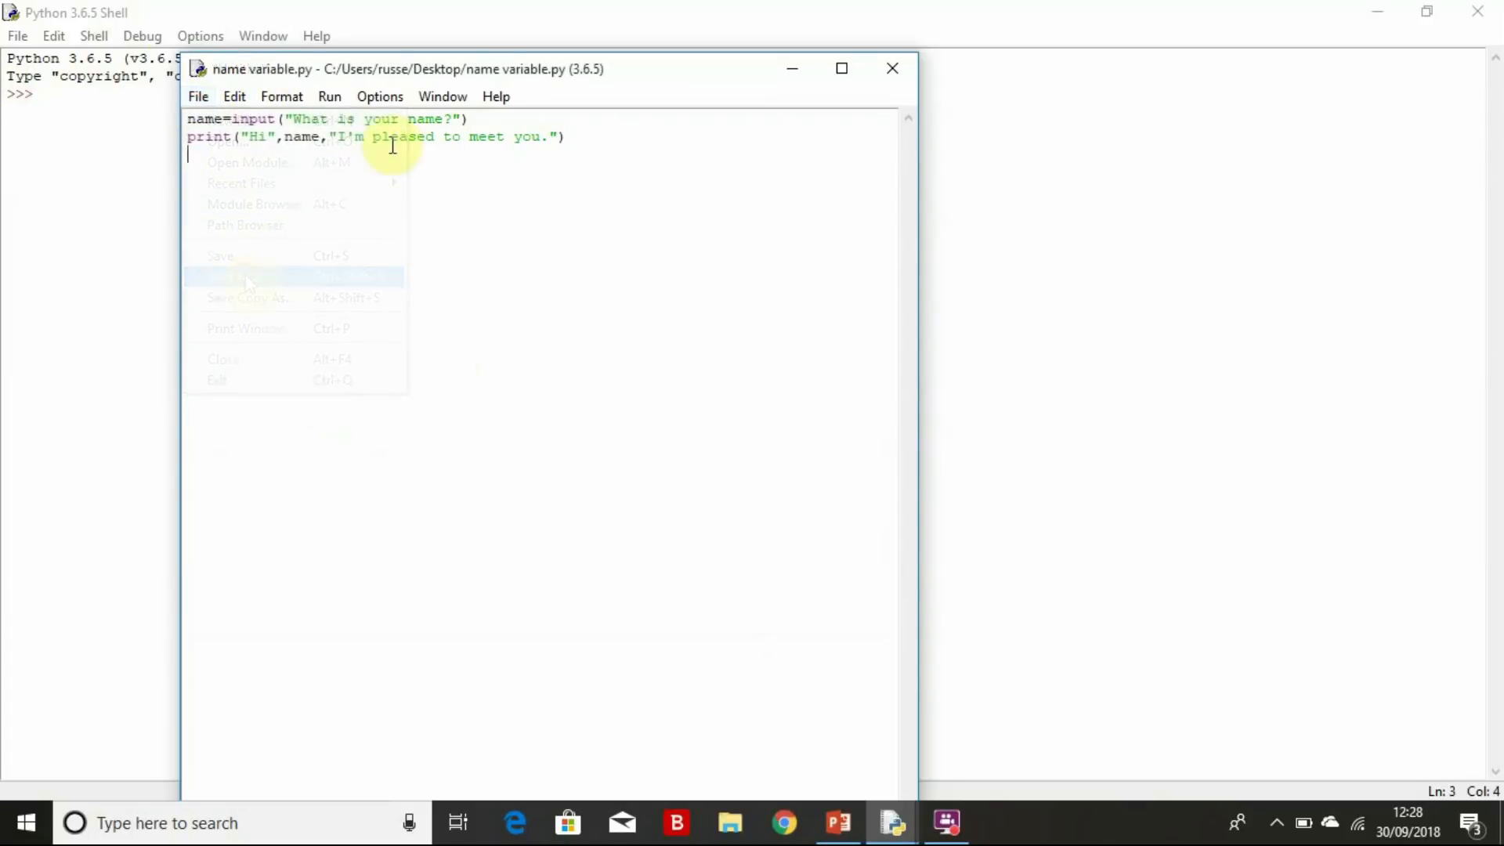
left_click(329, 96)
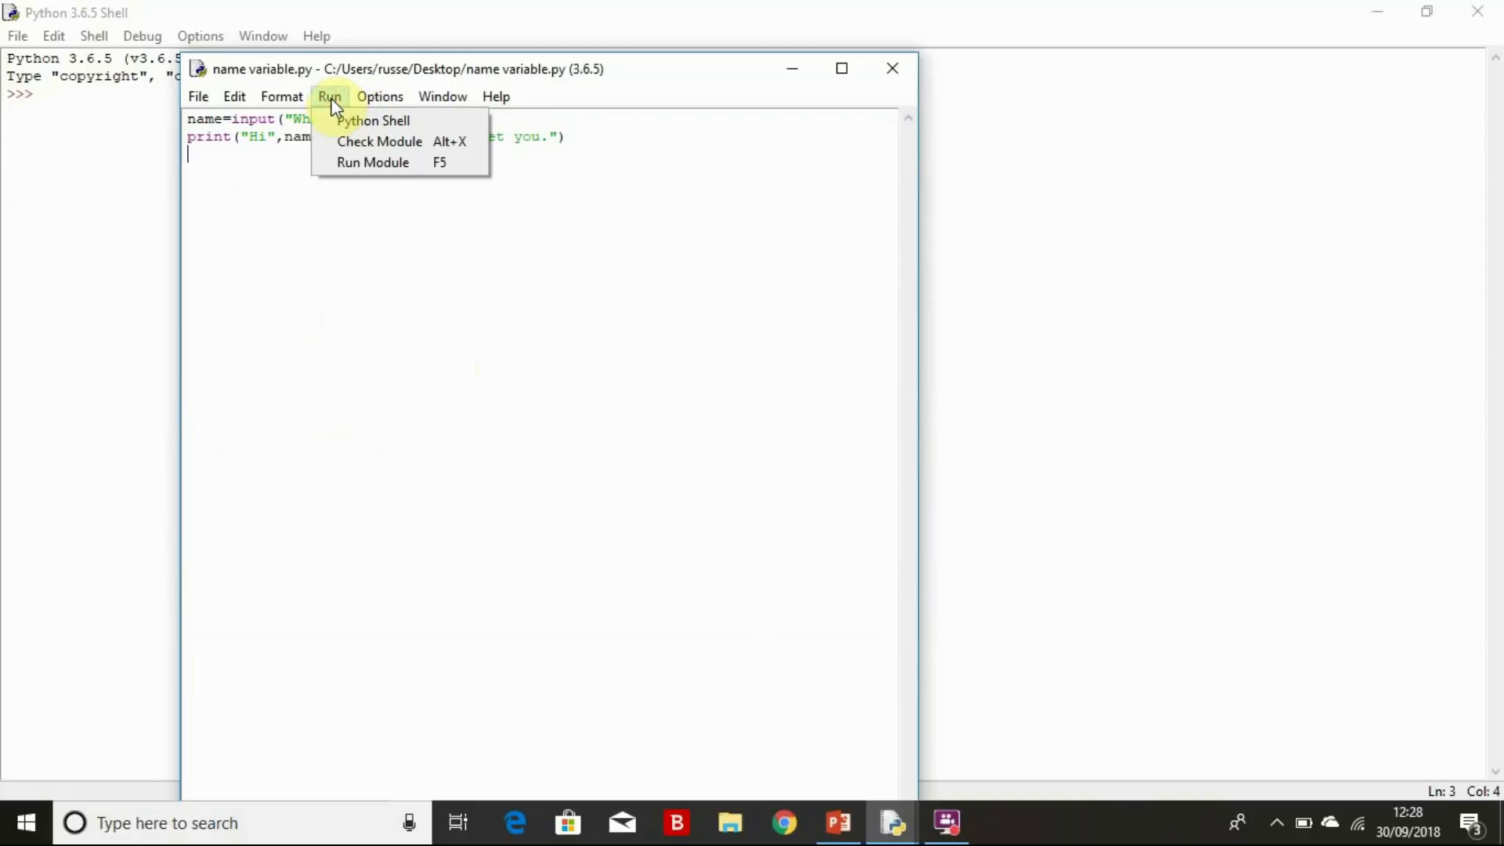
left_click(373, 121)
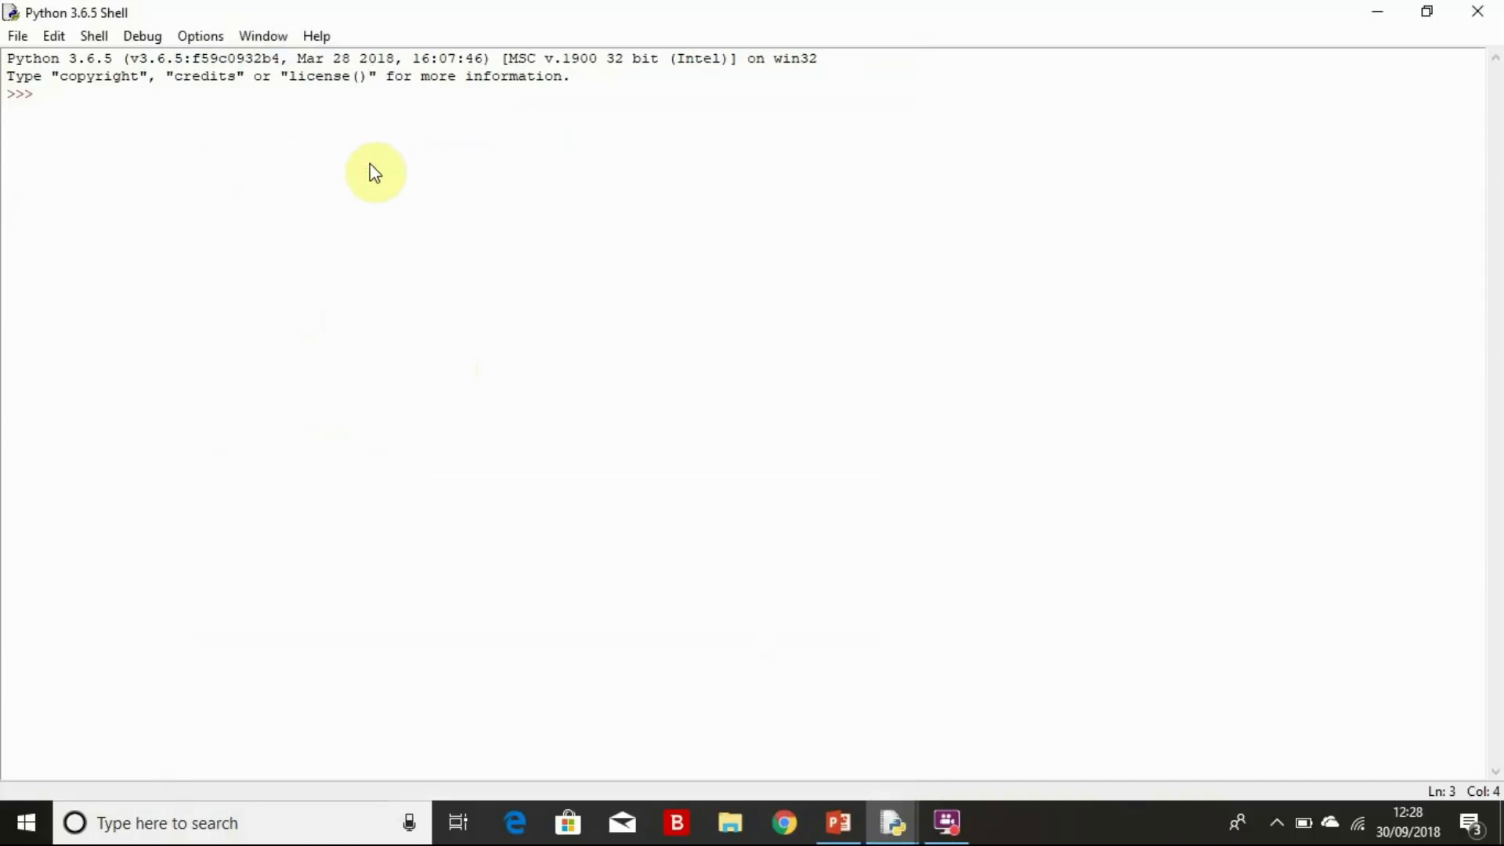
Run the script and answer the name prompt in the shell with Sarah.
key("F5")
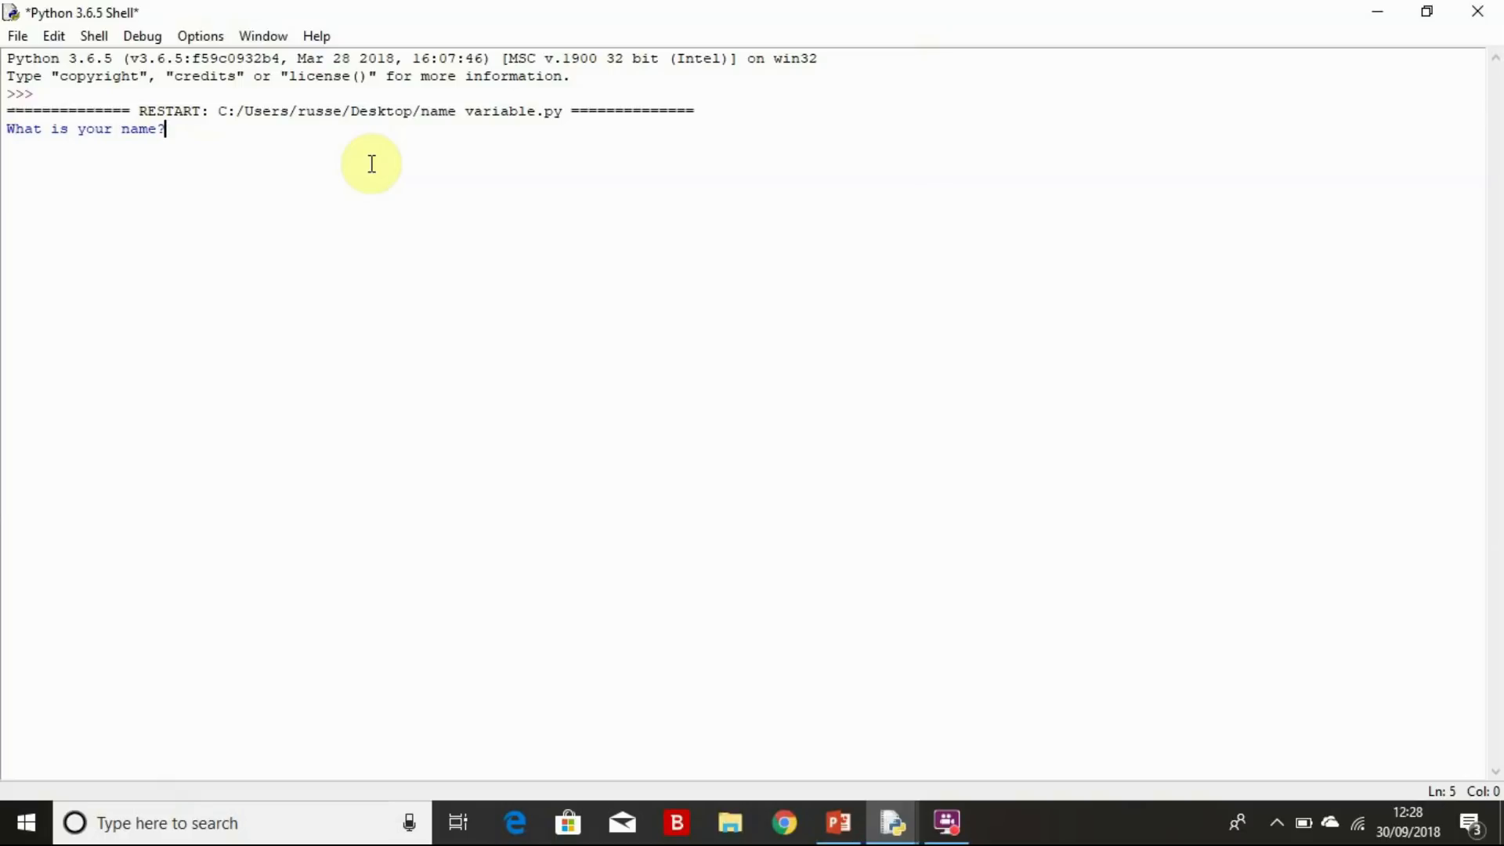
type("S")
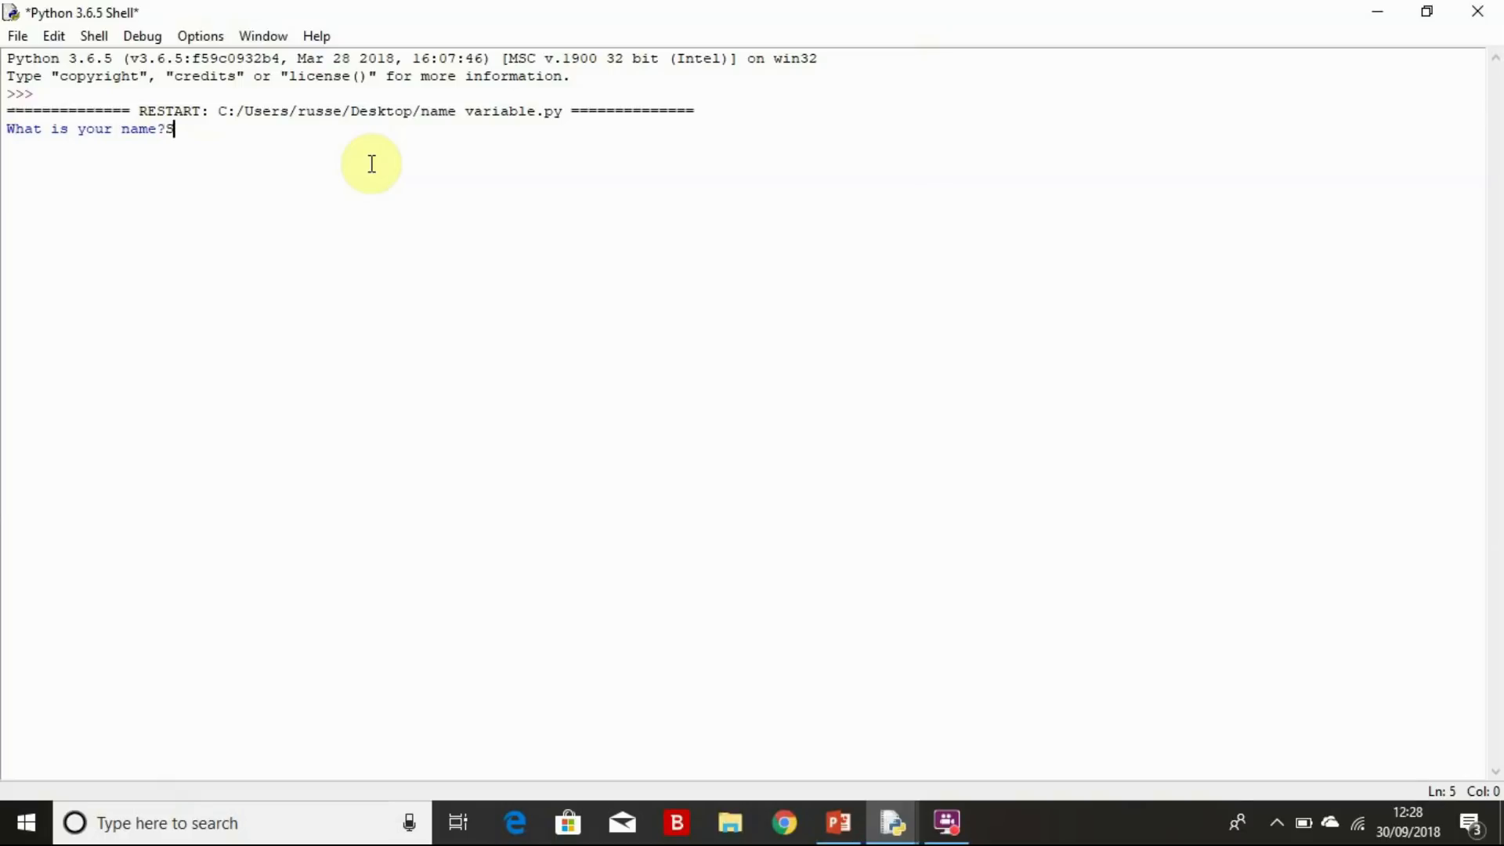
type("arah")
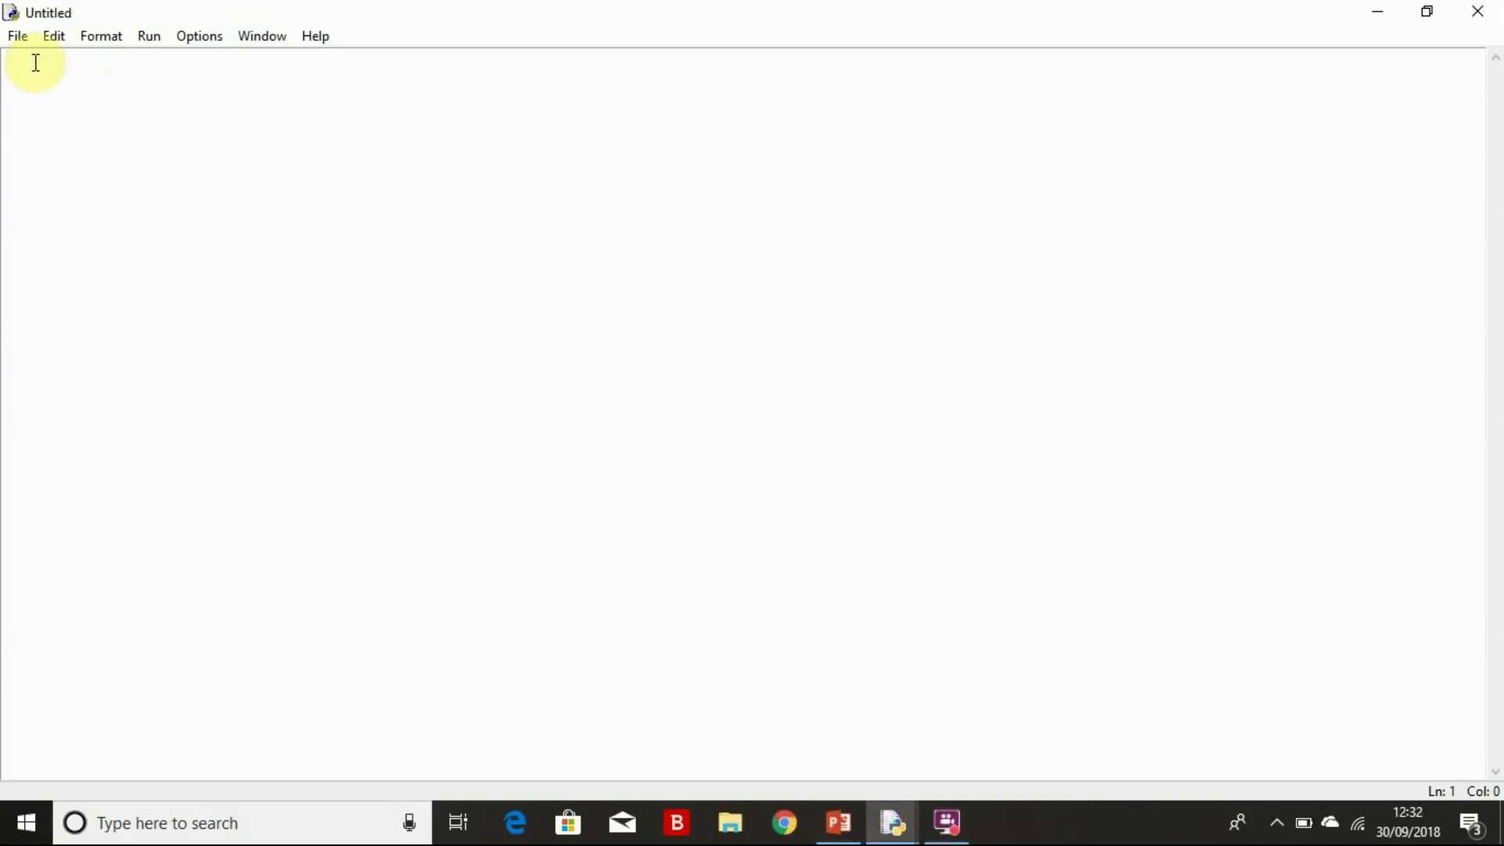
Write three lines in the new script: x=6, y=5 and print(x+y).
left_click(10, 62)
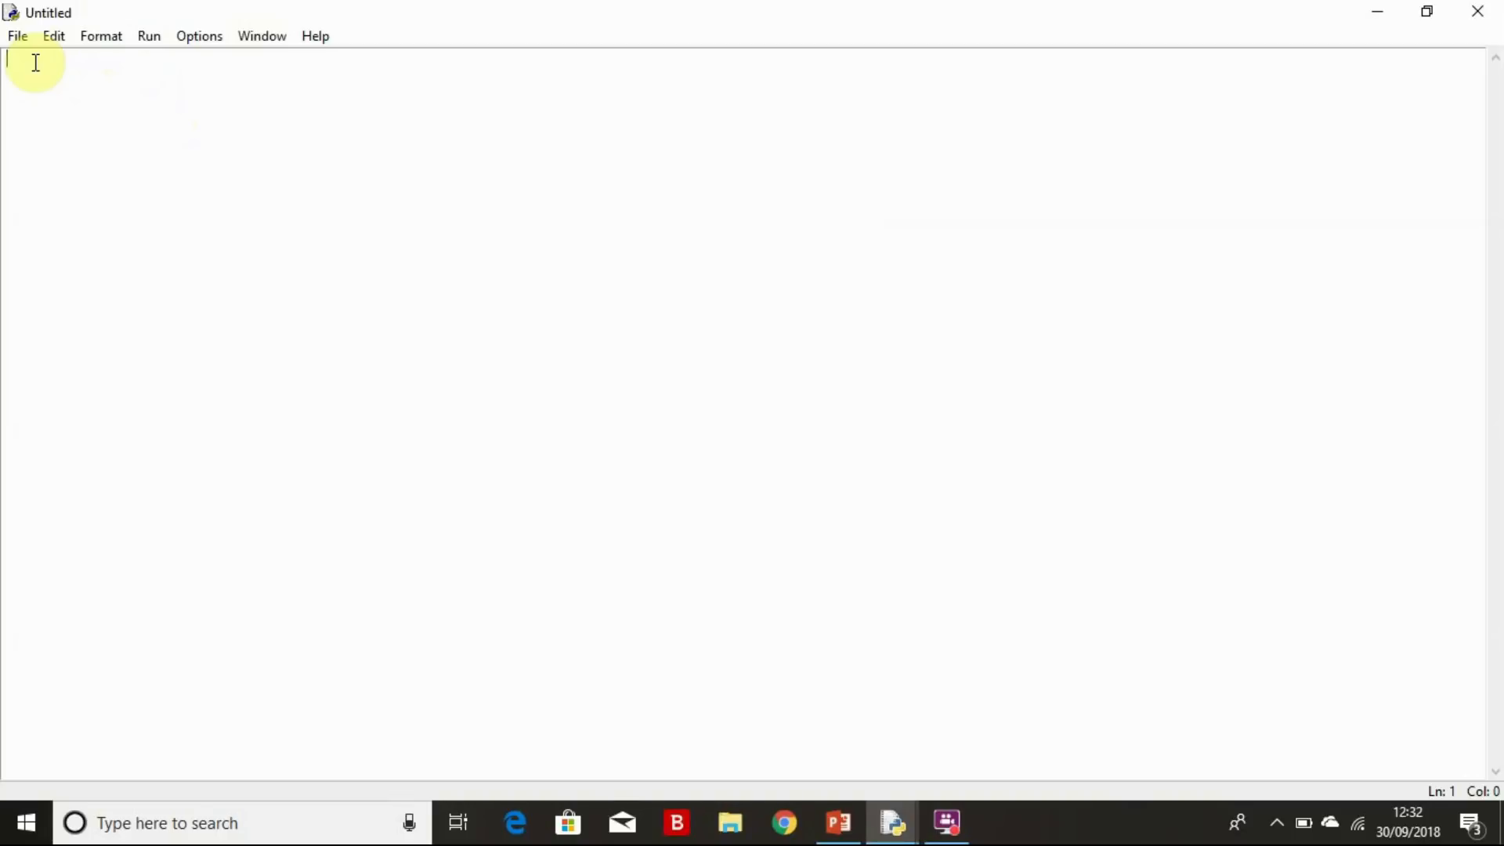
type("x=6")
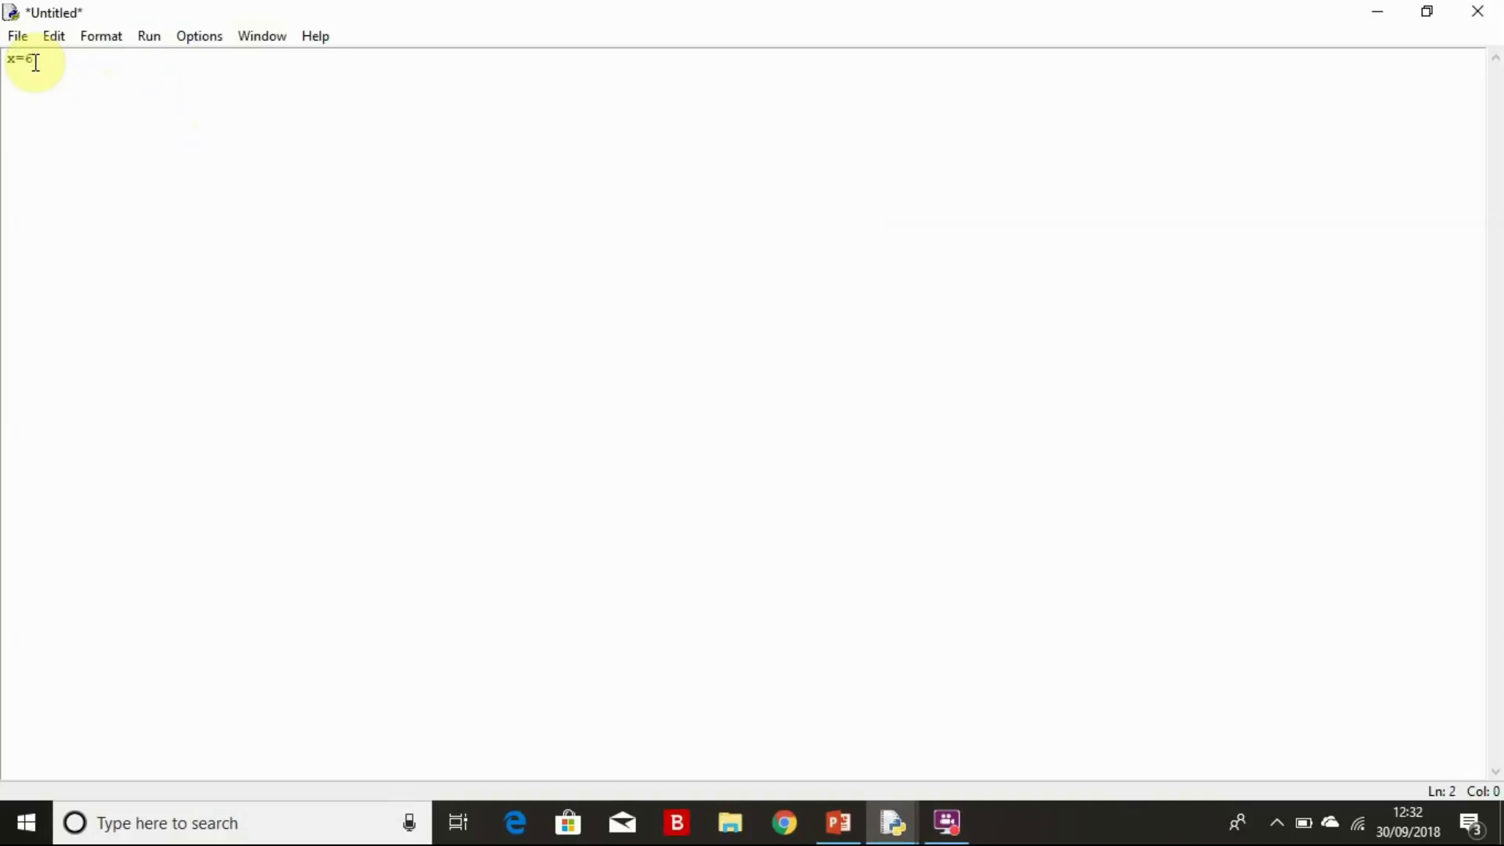
type("y=5")
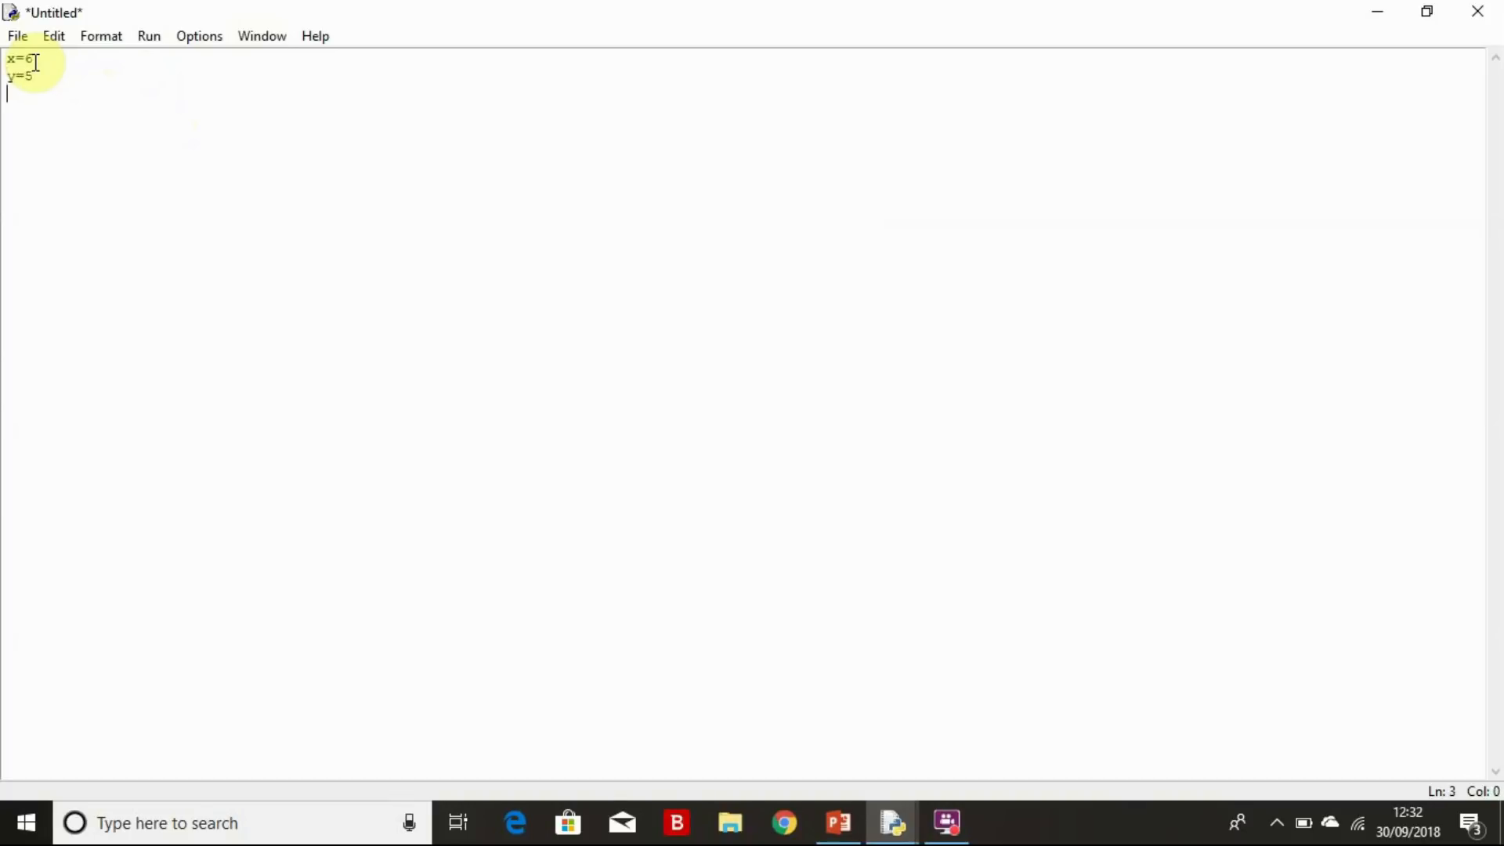
type("prin")
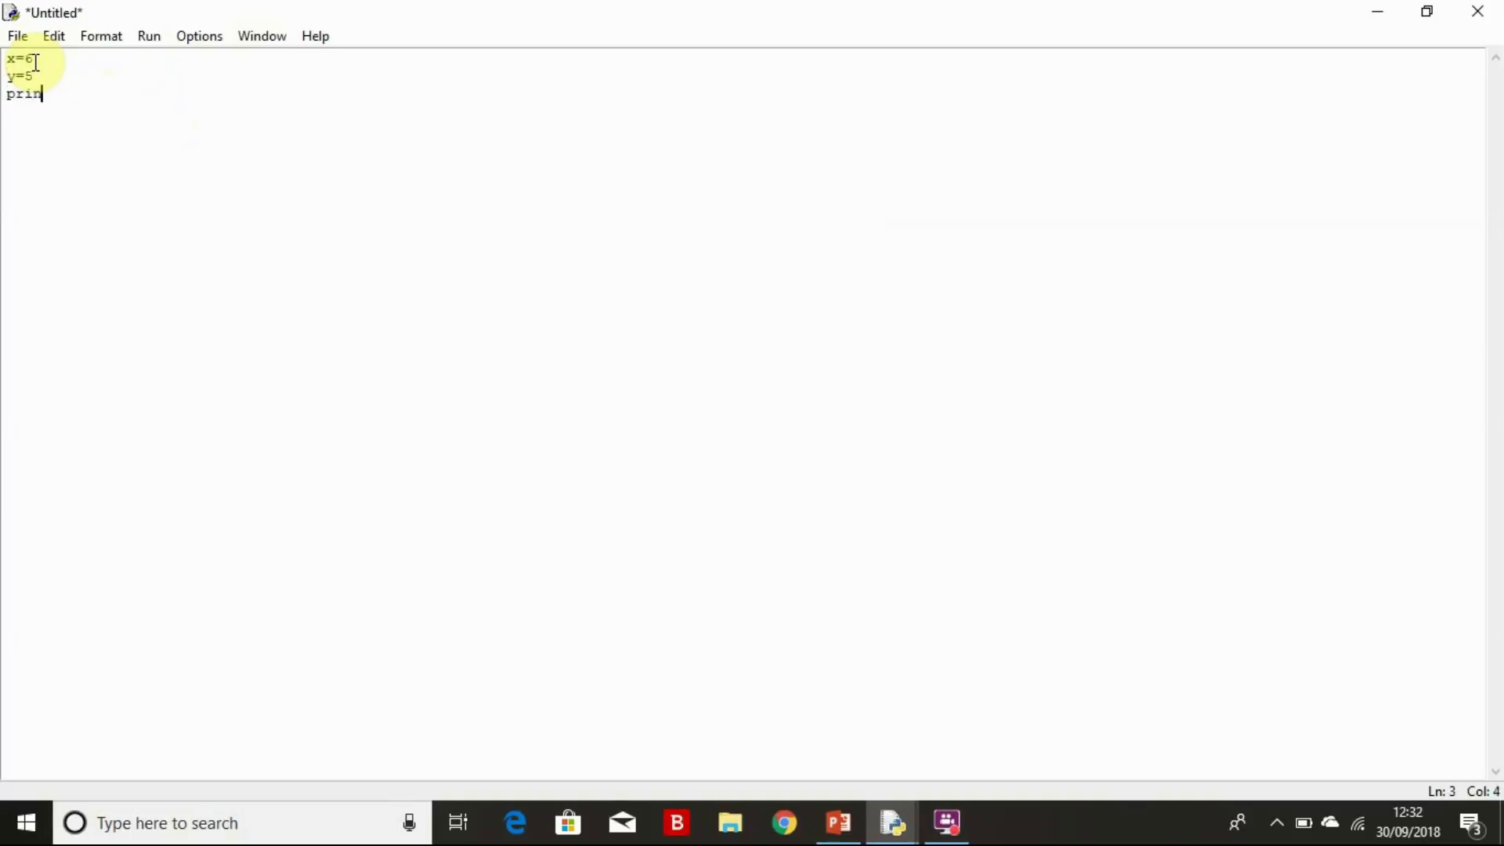
type("(")
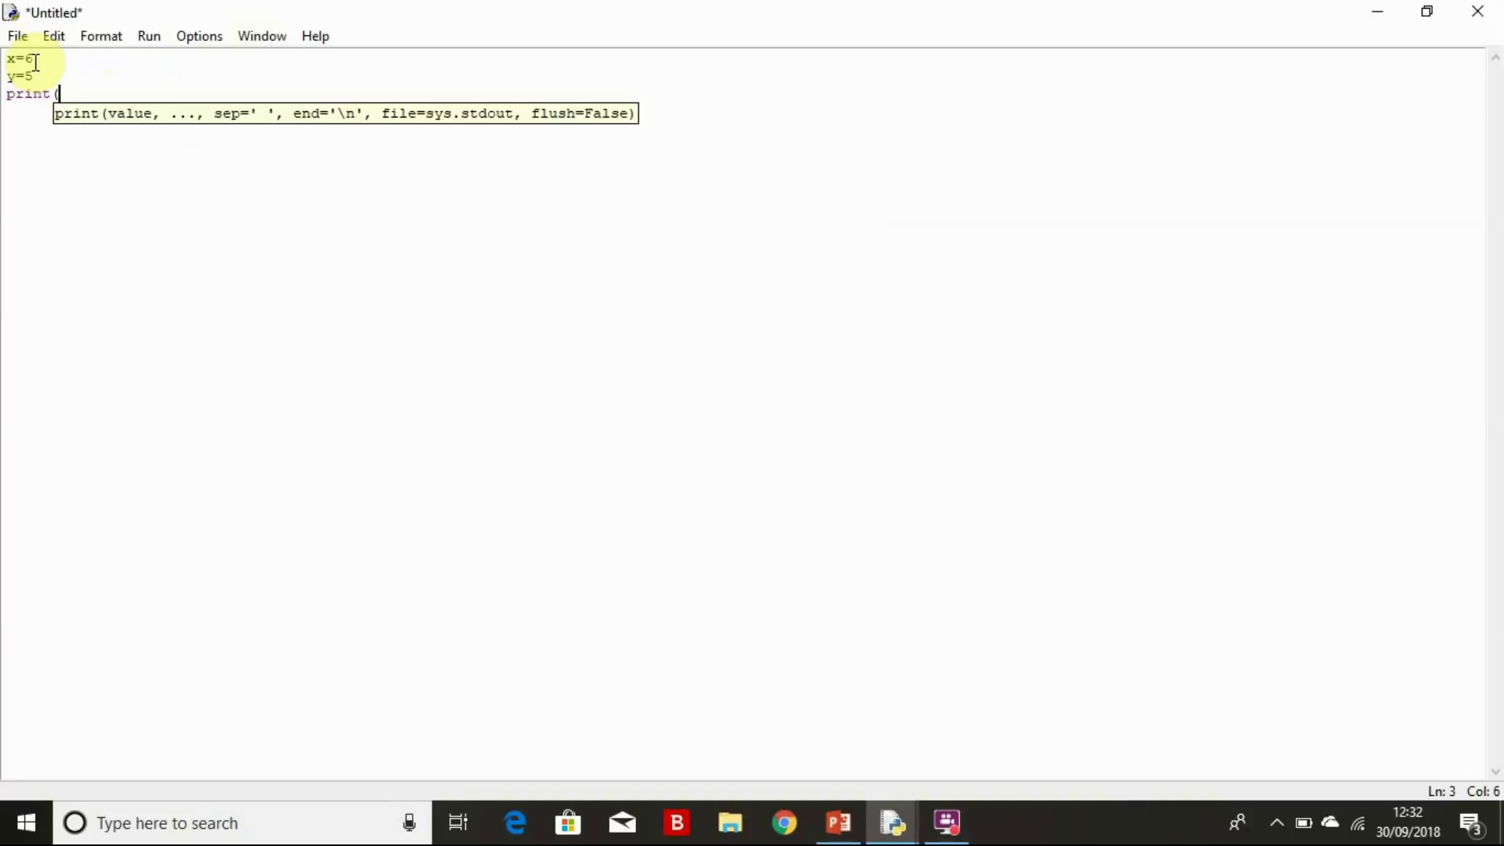
type("x+y")
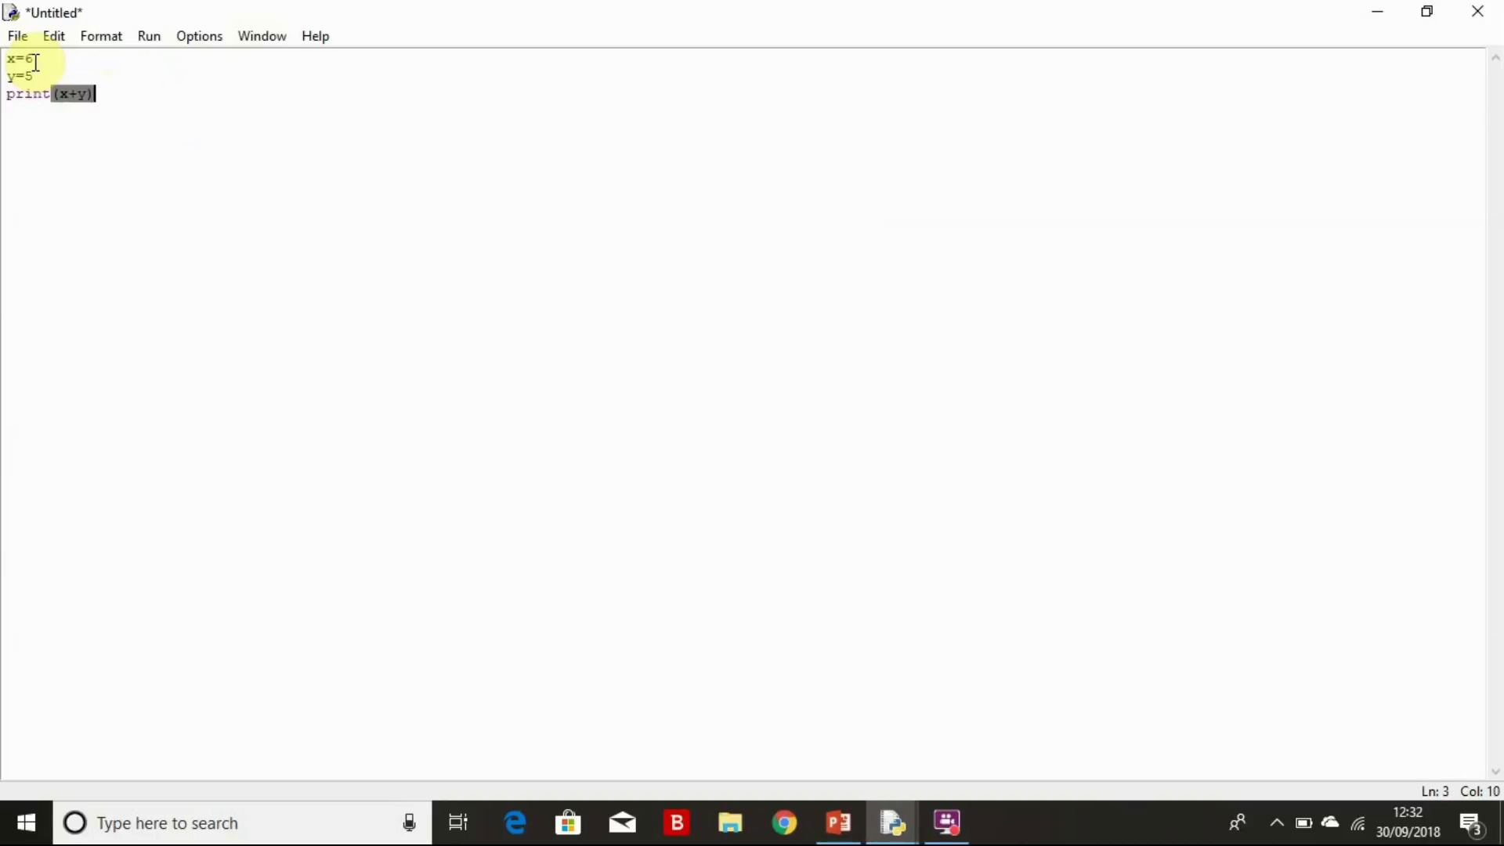
Save the script as xand y.py on the Desktop, run it to print 11, and return to the shell.
left_click(15, 36)
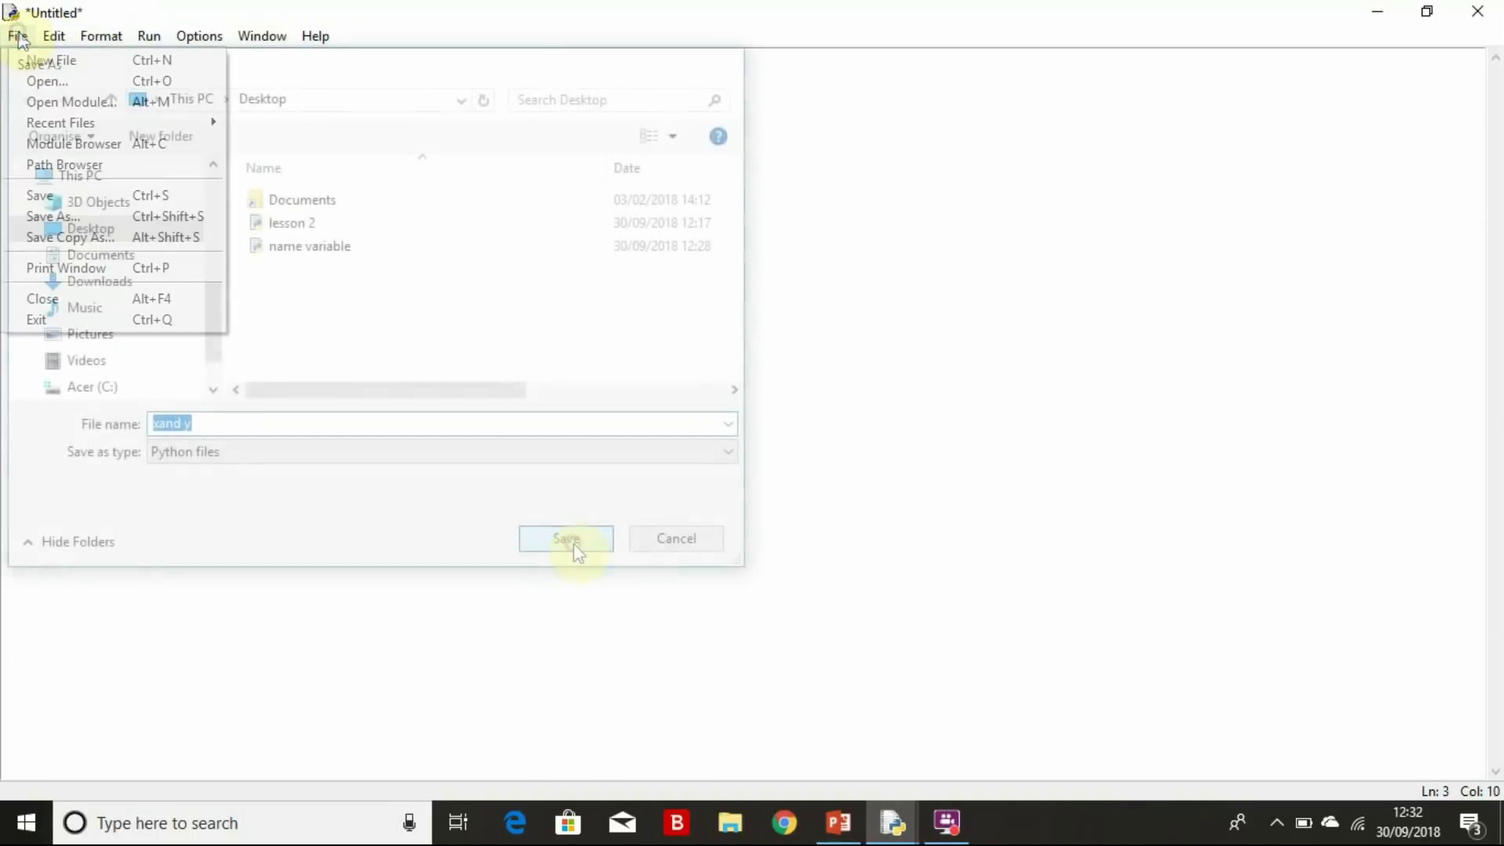
left_click(566, 538)
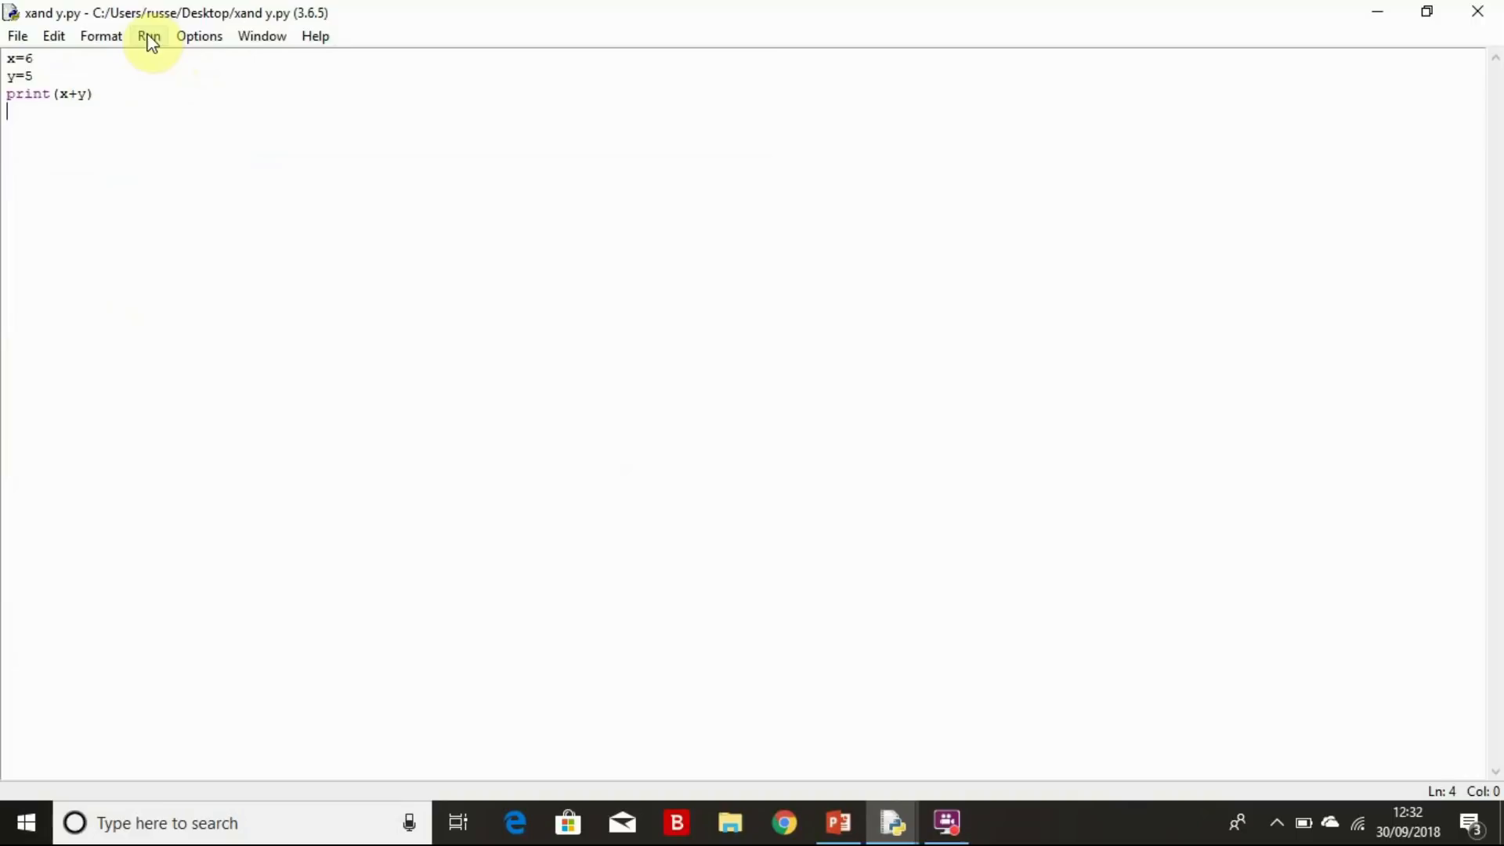
left_click(149, 36)
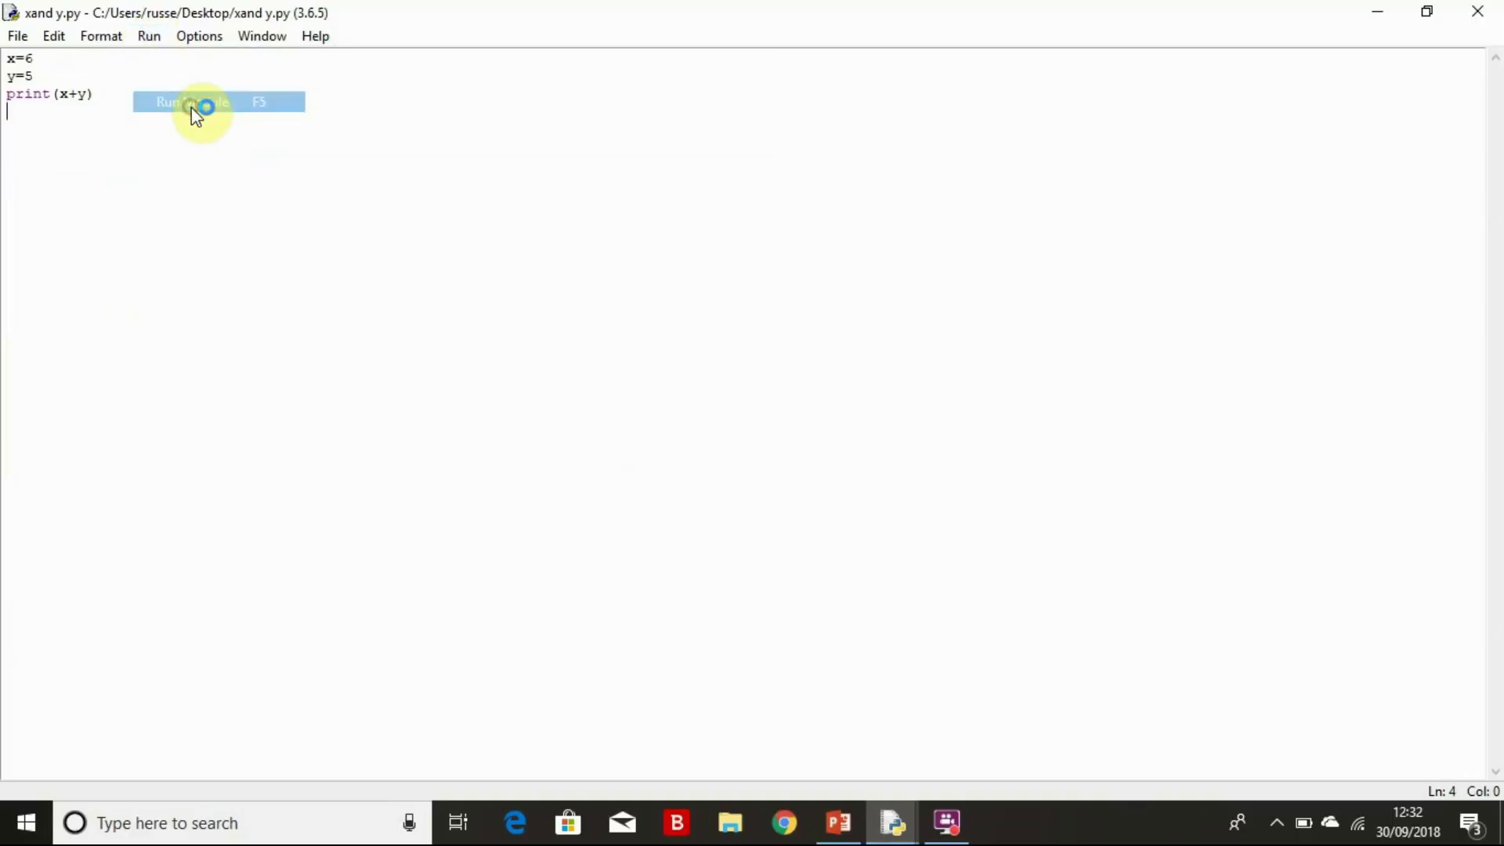
left_click(182, 101)
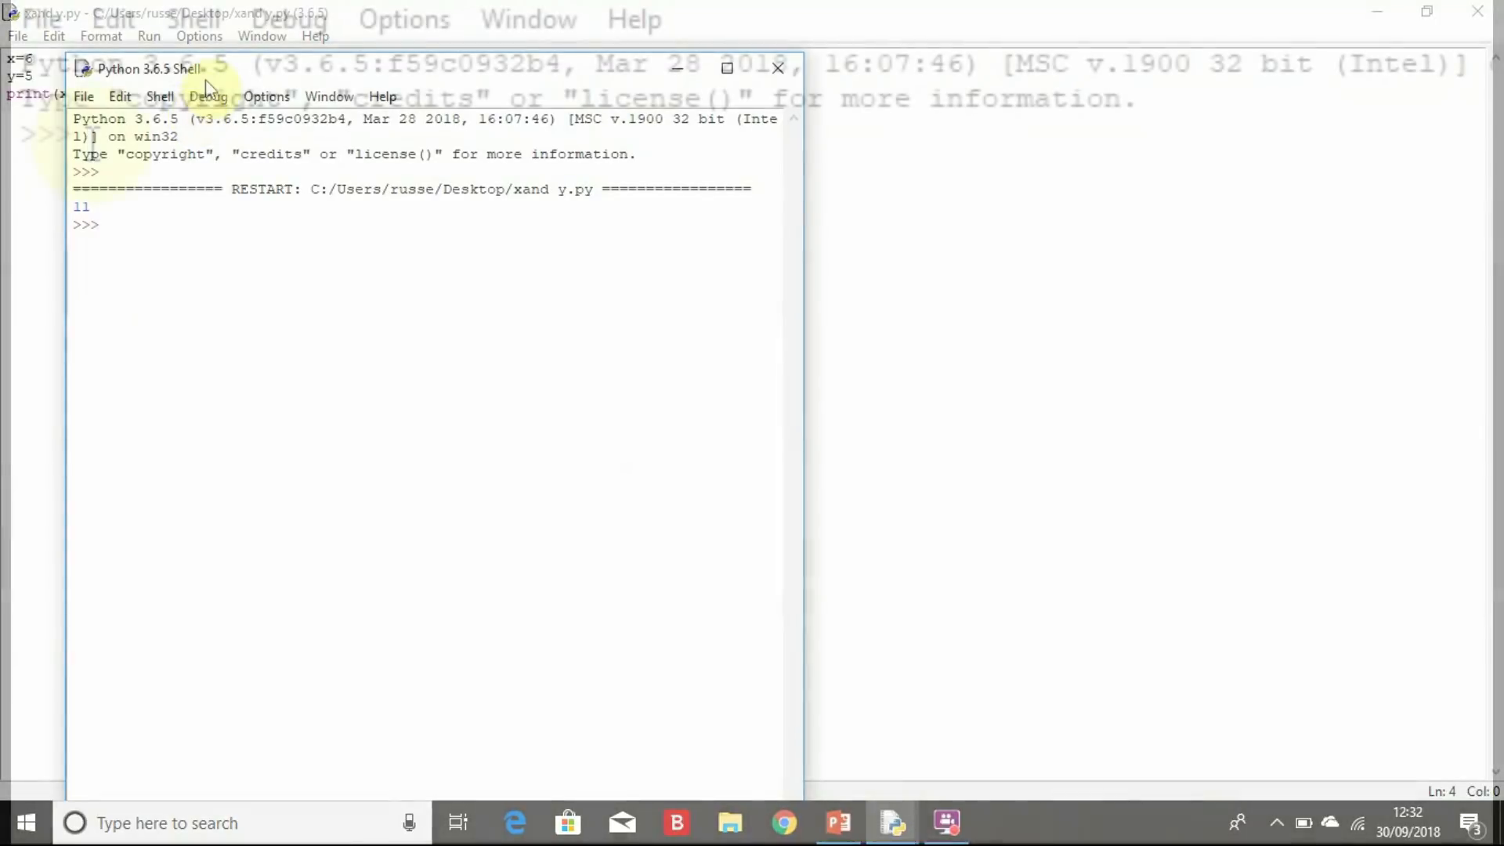
left_click(727, 67)
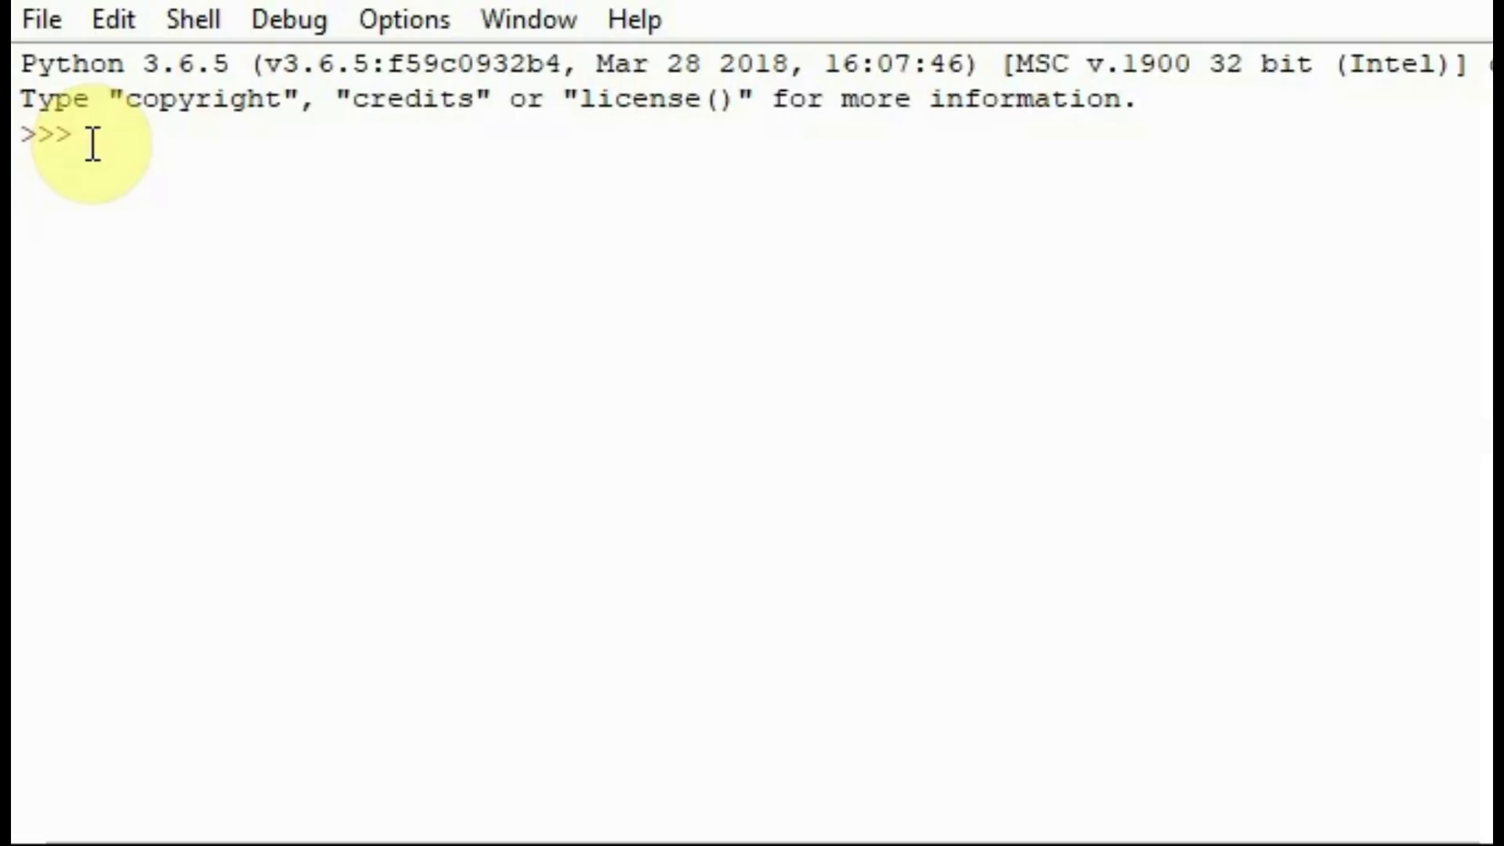
Enter first name="Sarah" in the shell, getting a SyntaxError for the space.
type("fir")
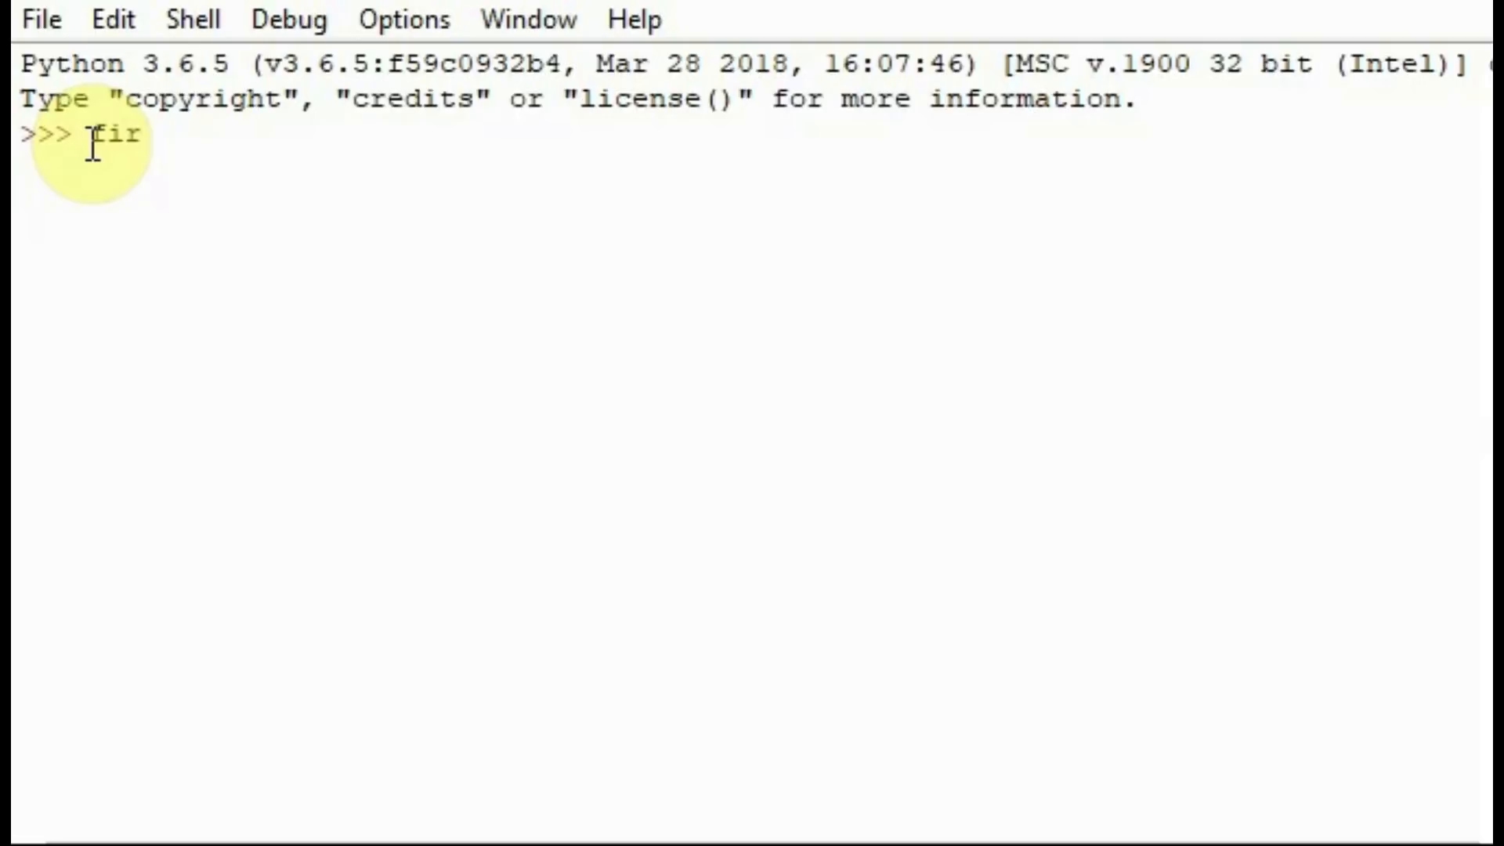
type("st name=")
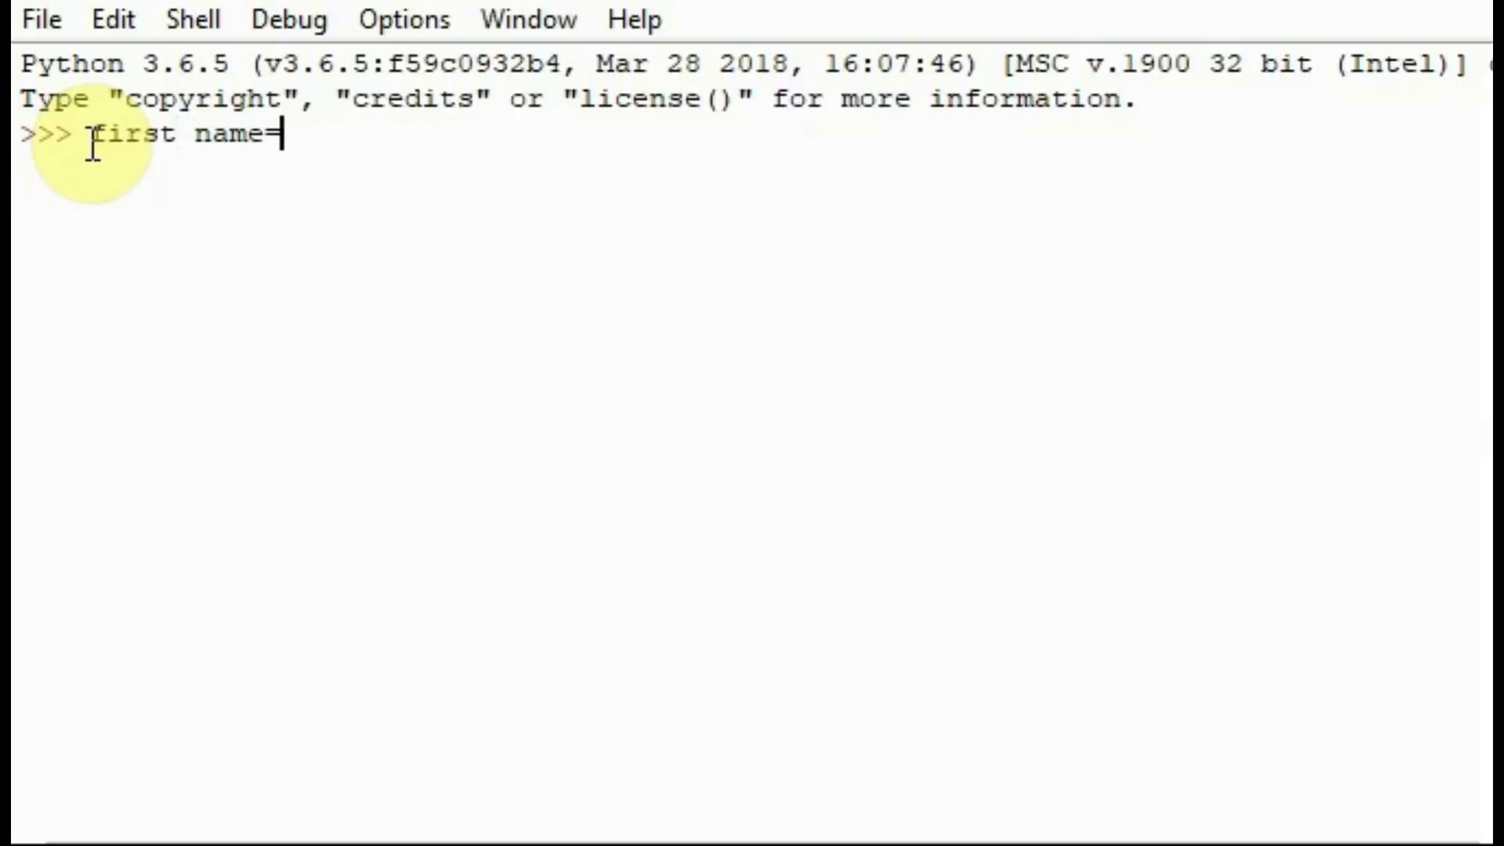
type("\"Sarah")
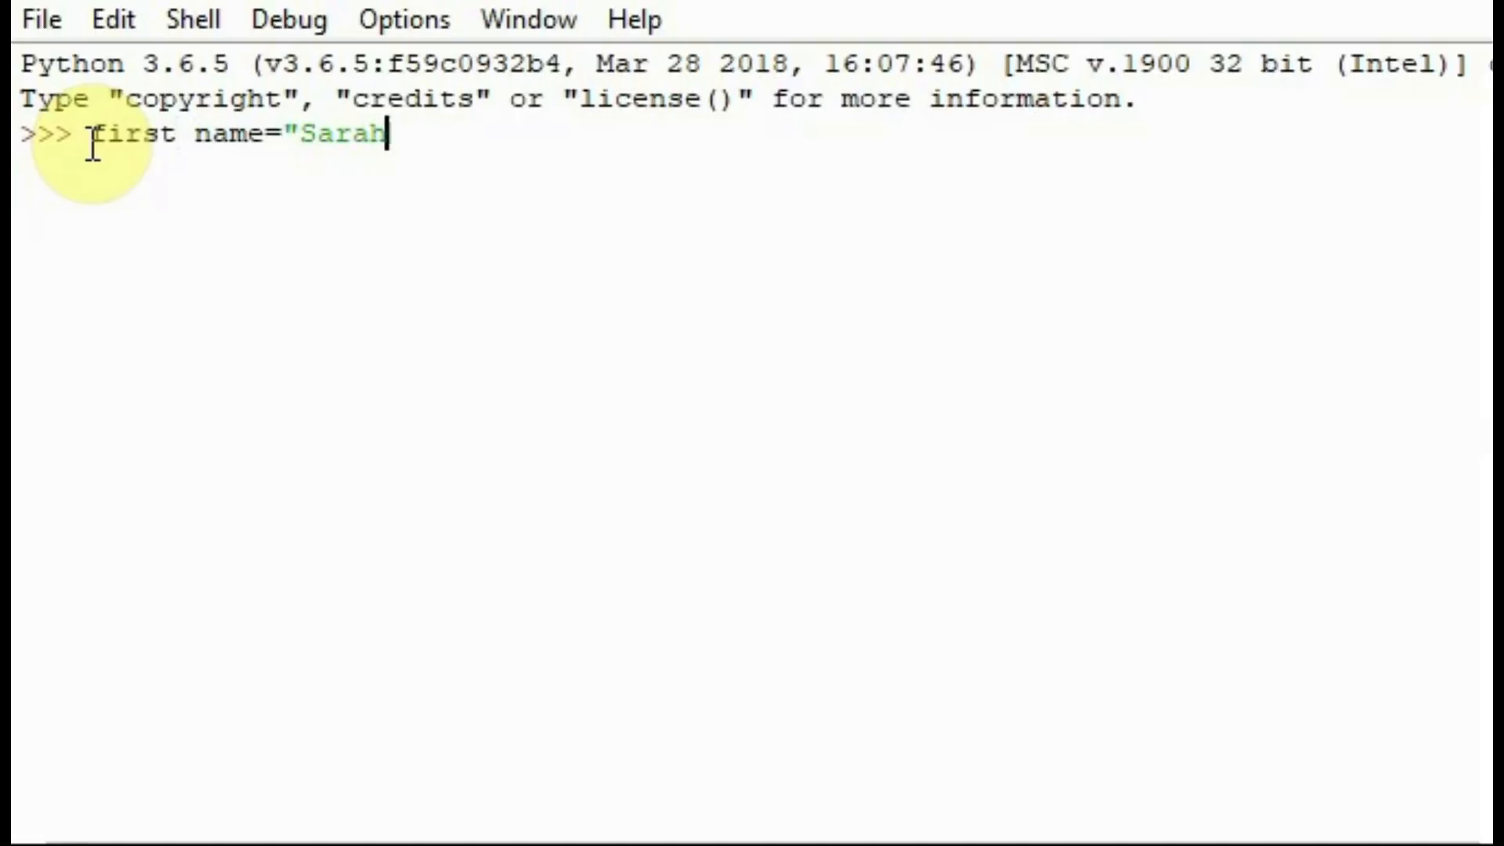
key("Return")
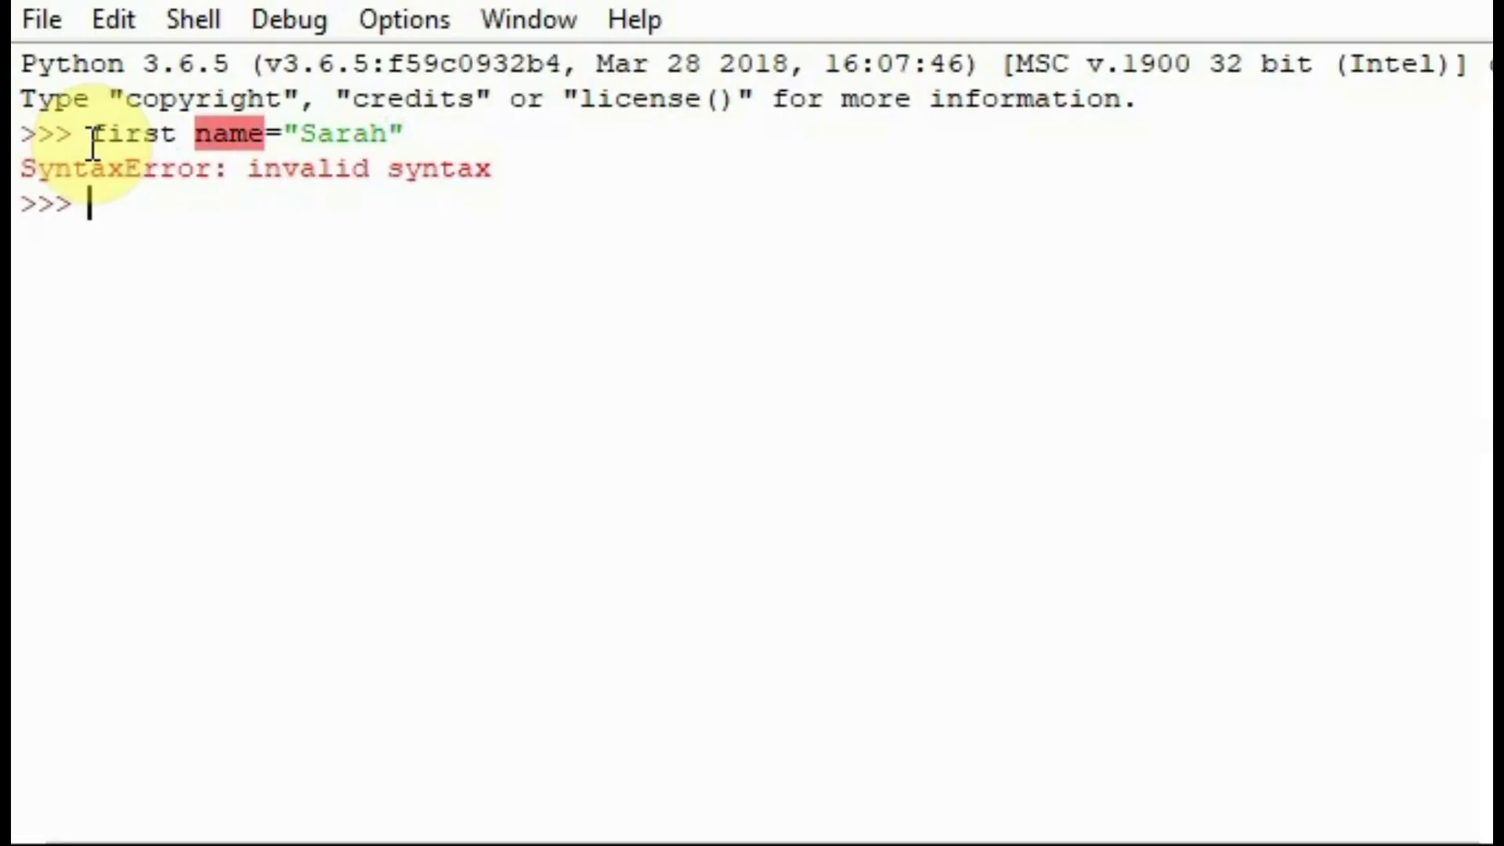
Enter first_name="Sarah" in the shell, which runs without error.
type("first")
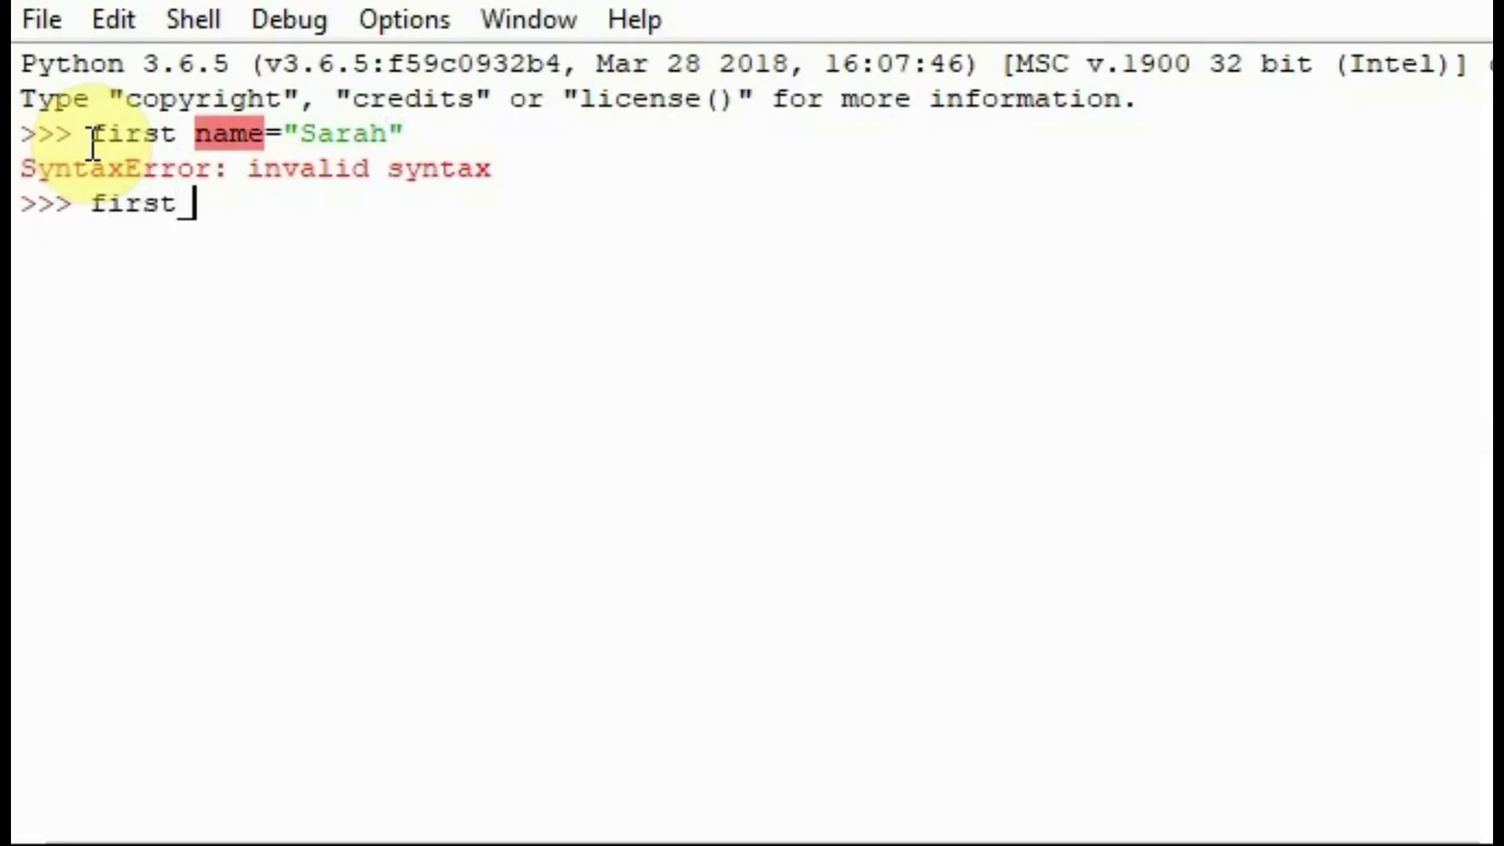
type("_name=")
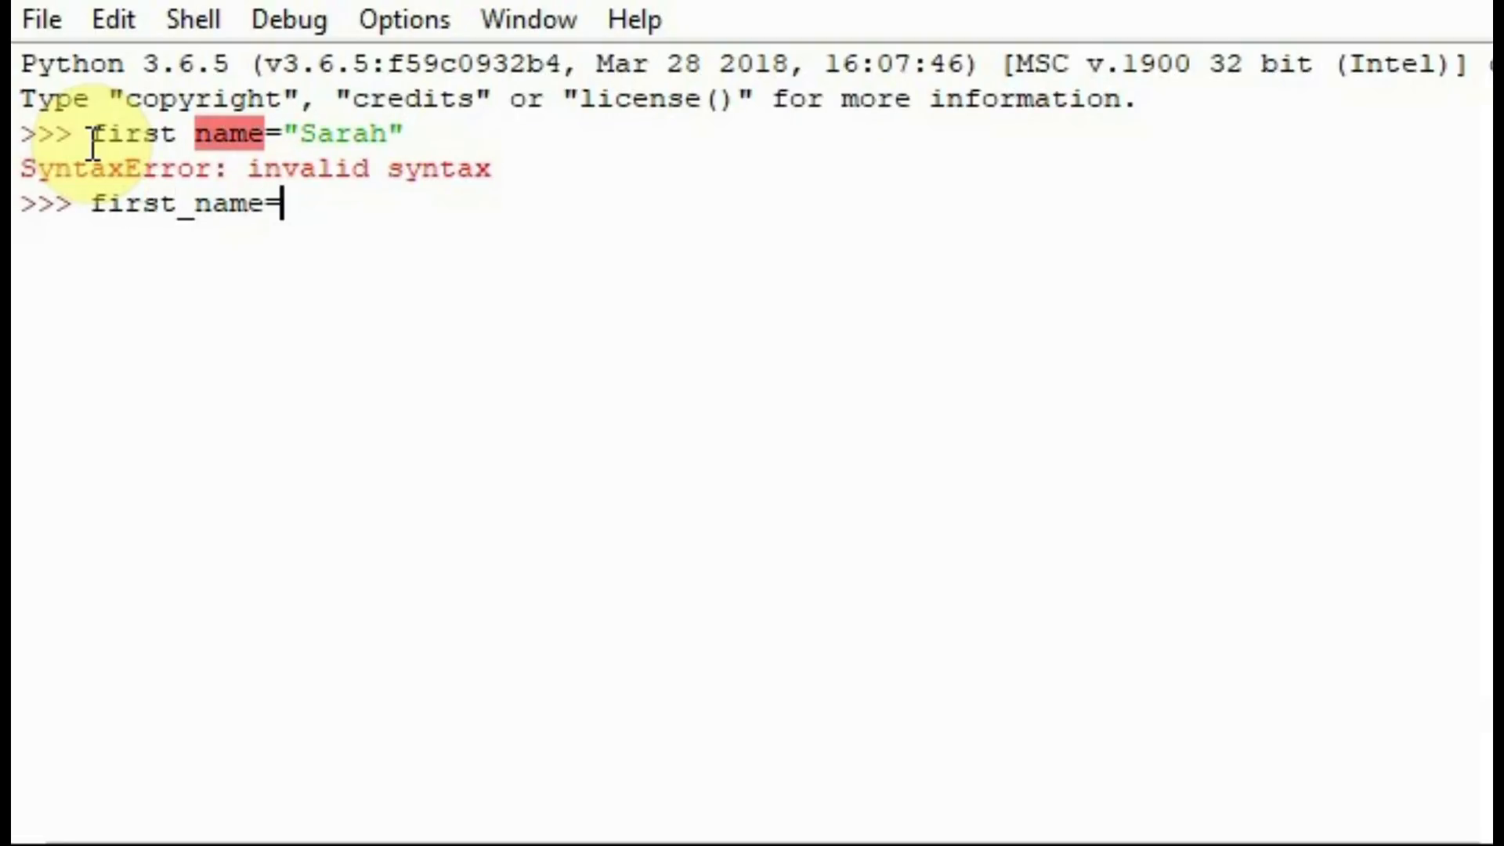
type("\"Sarah")
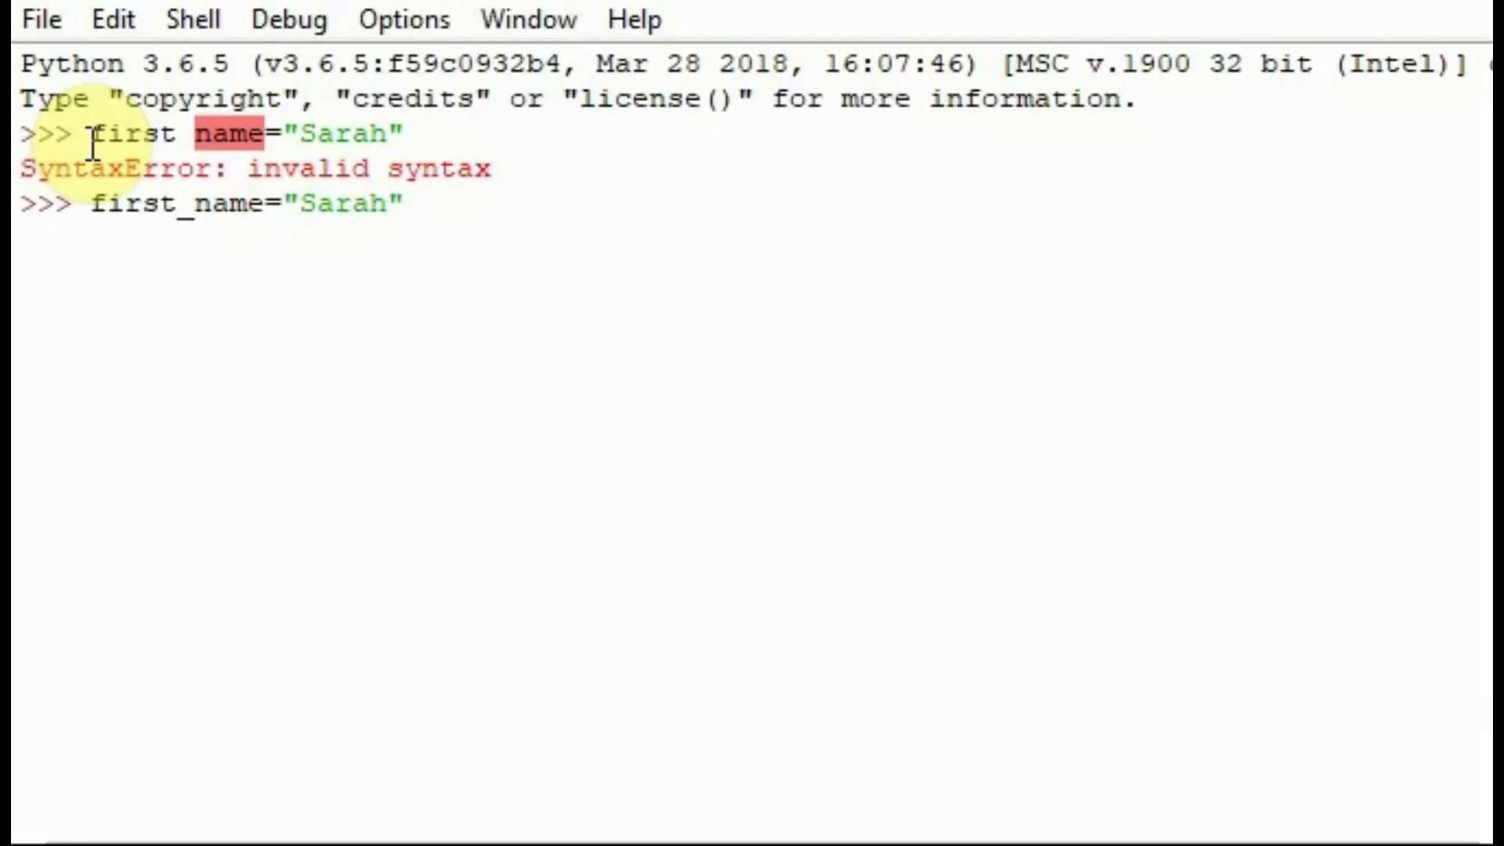
key("Return")
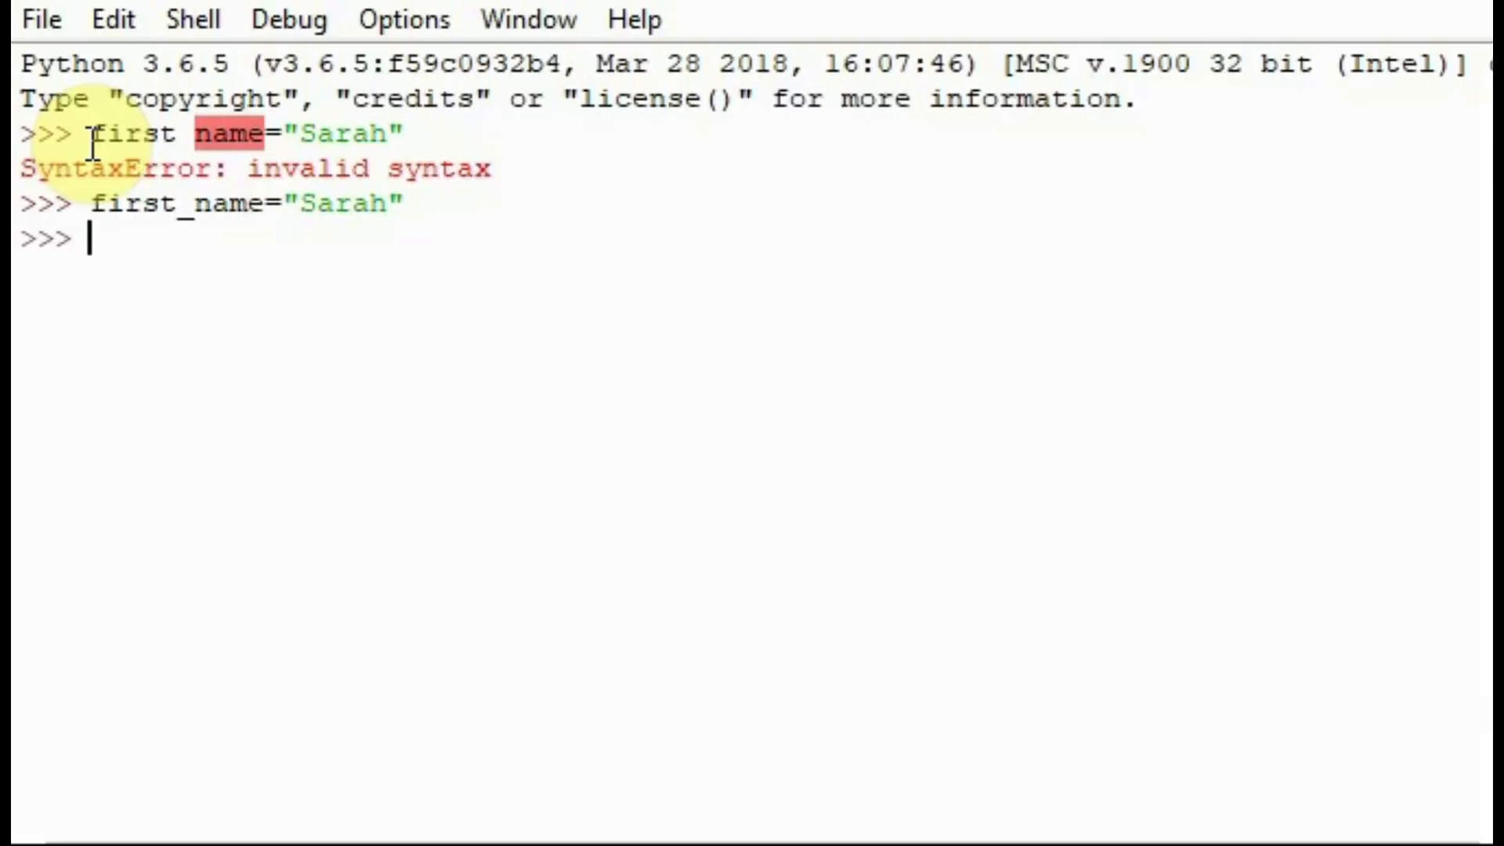
Enter 2First="Sarah" in the shell, getting a SyntaxError for the leading digit.
type("2")
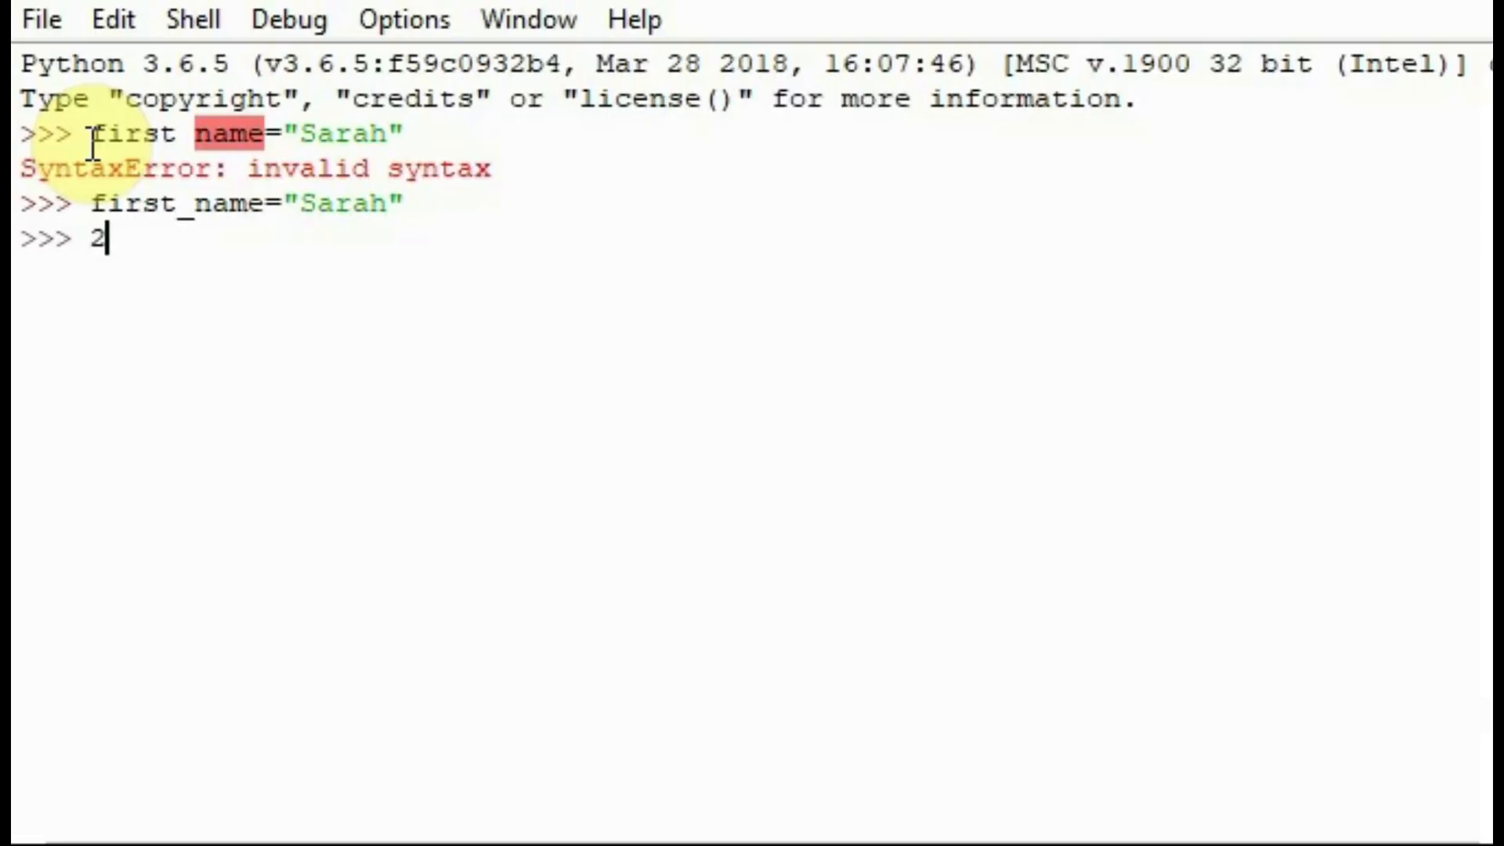
type("First")
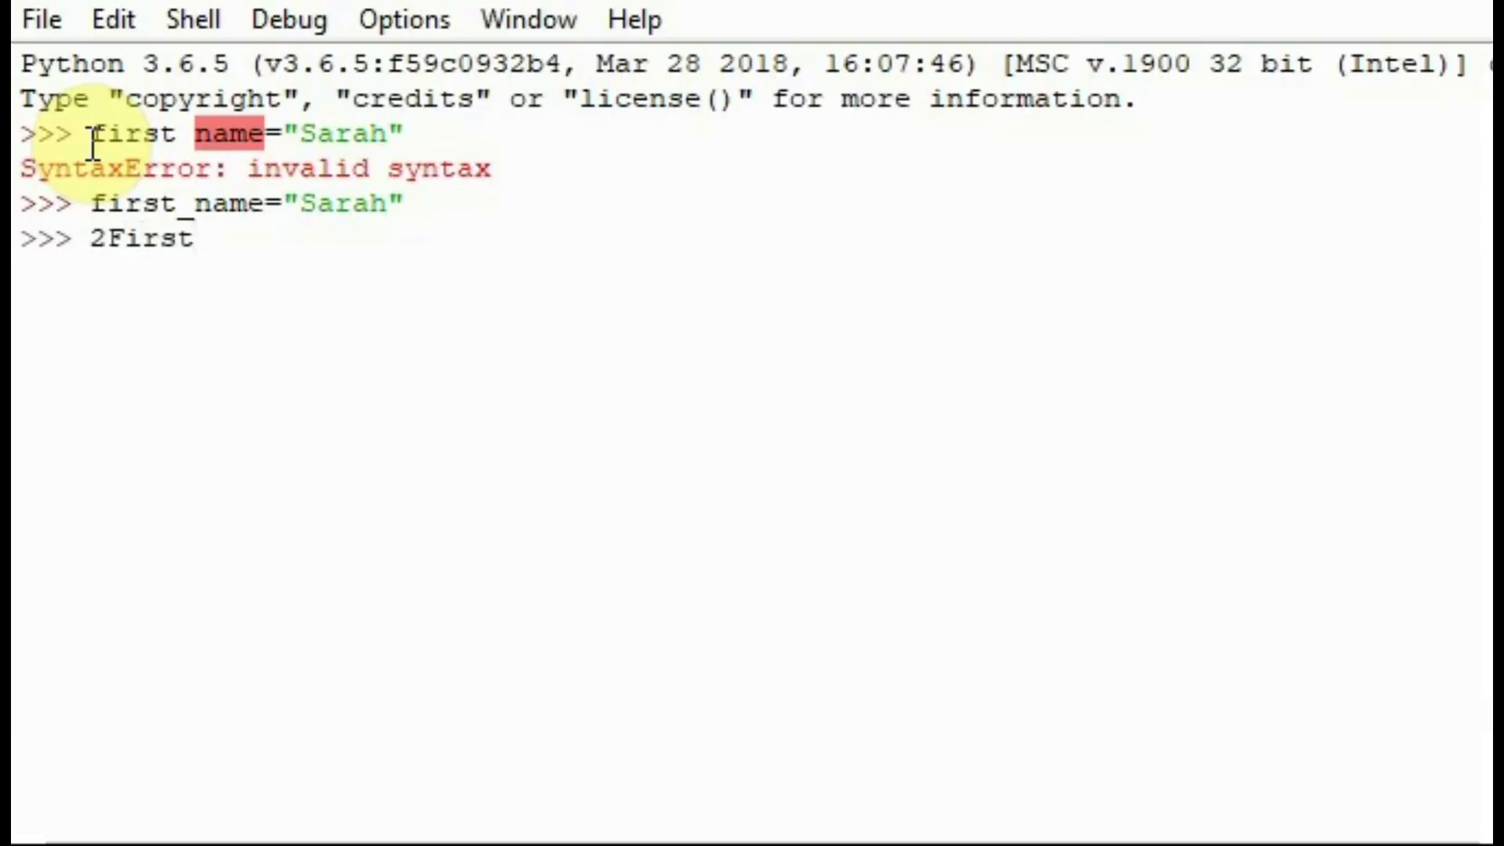
type("=\"S")
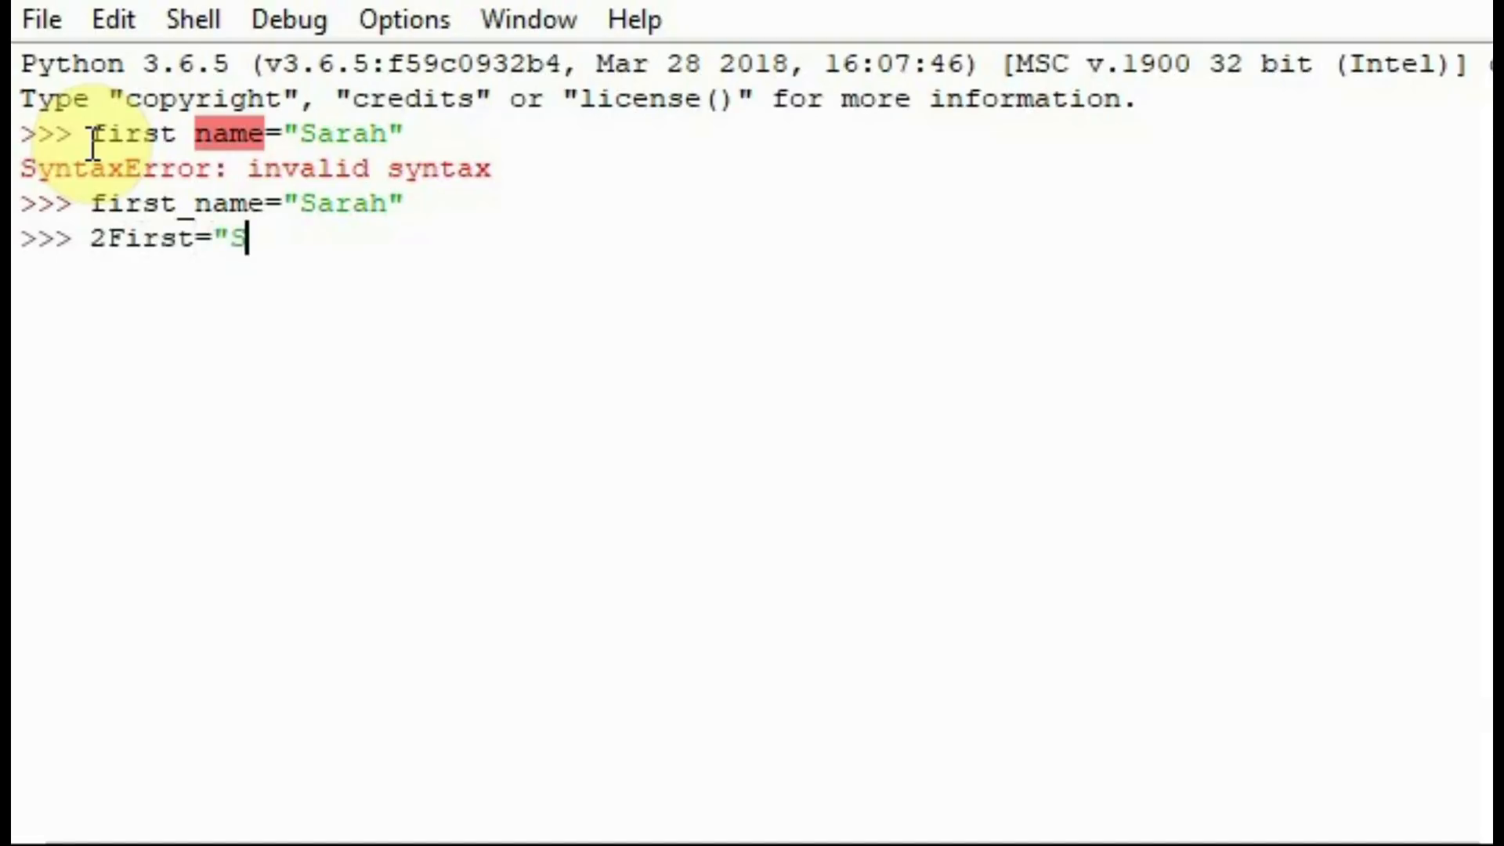
type("arah\"")
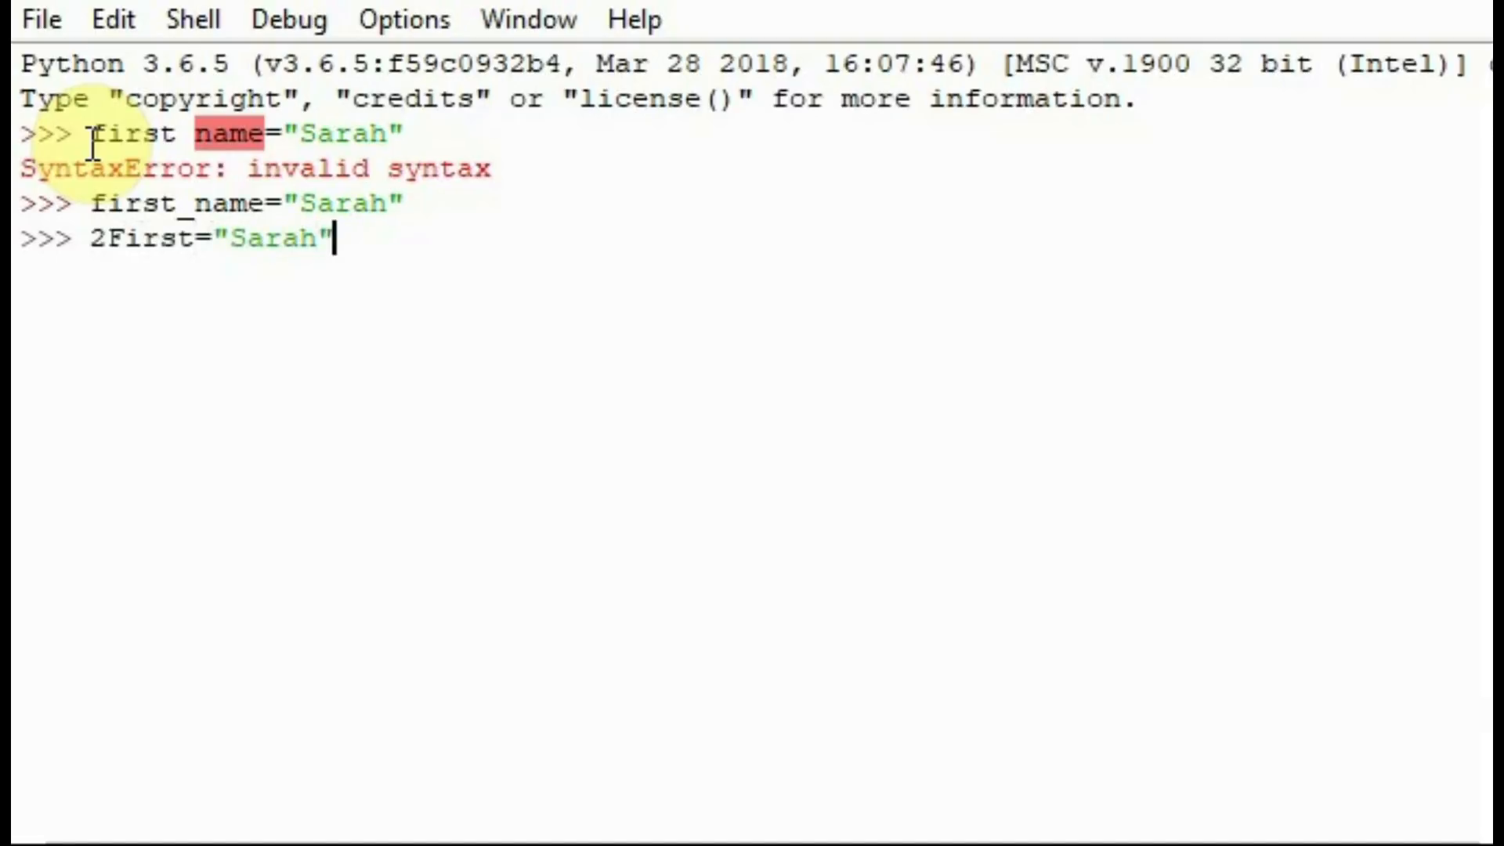
key("Return")
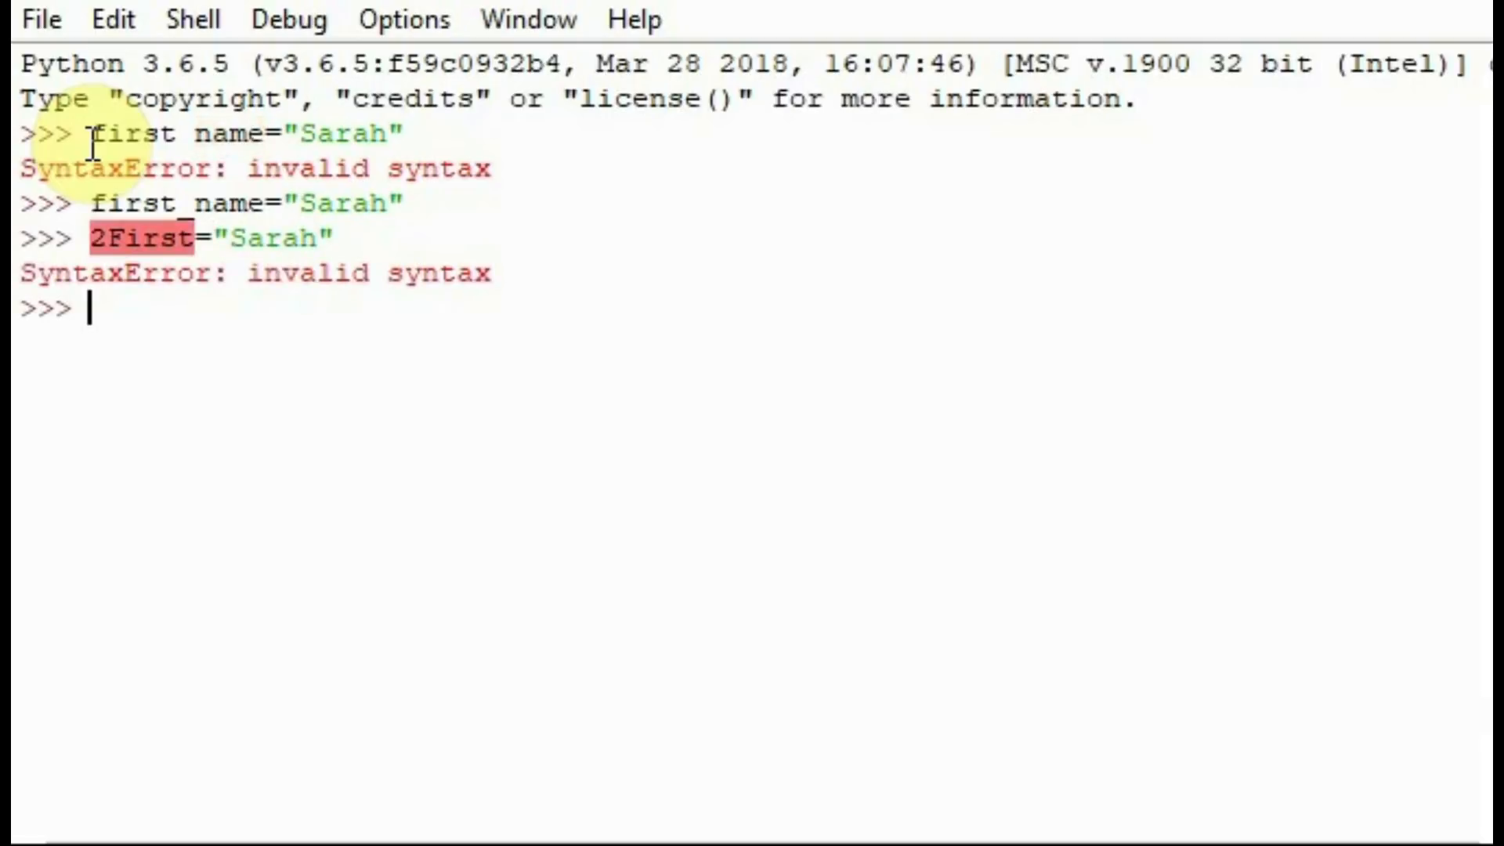